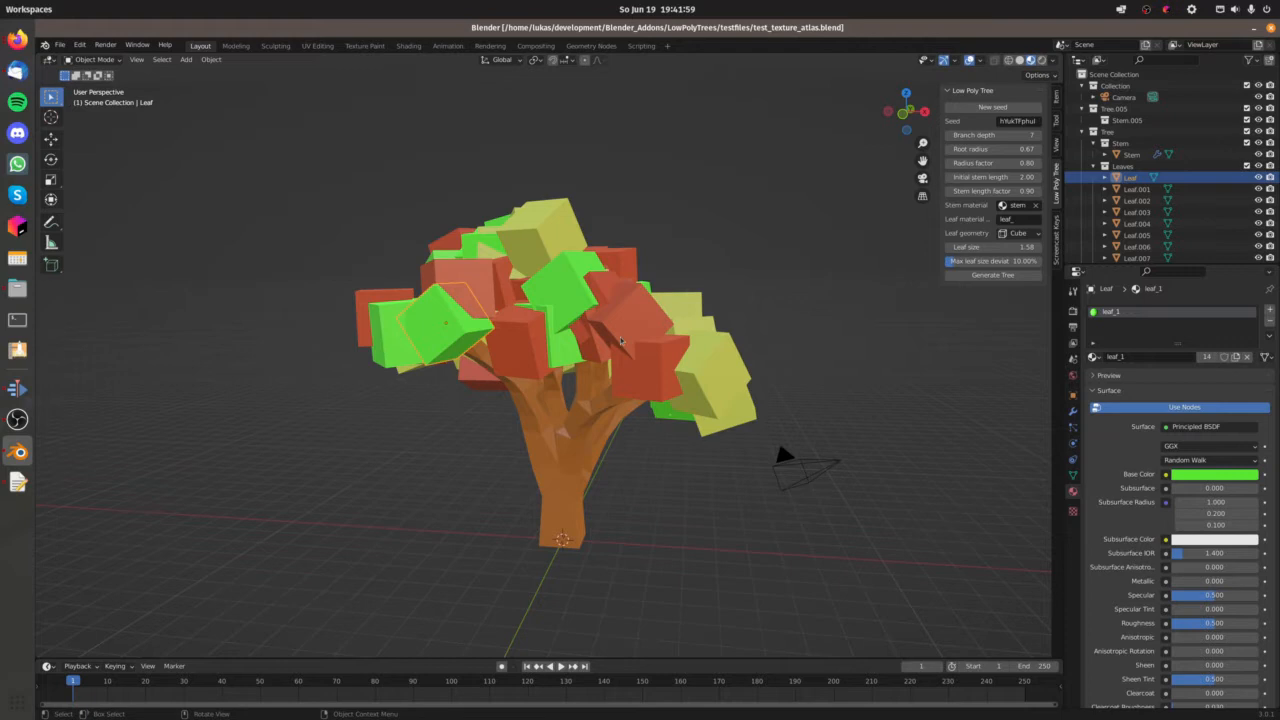
View the texture_atlas_generator repository's README on GitHub in Firefox
left_click(570, 292)
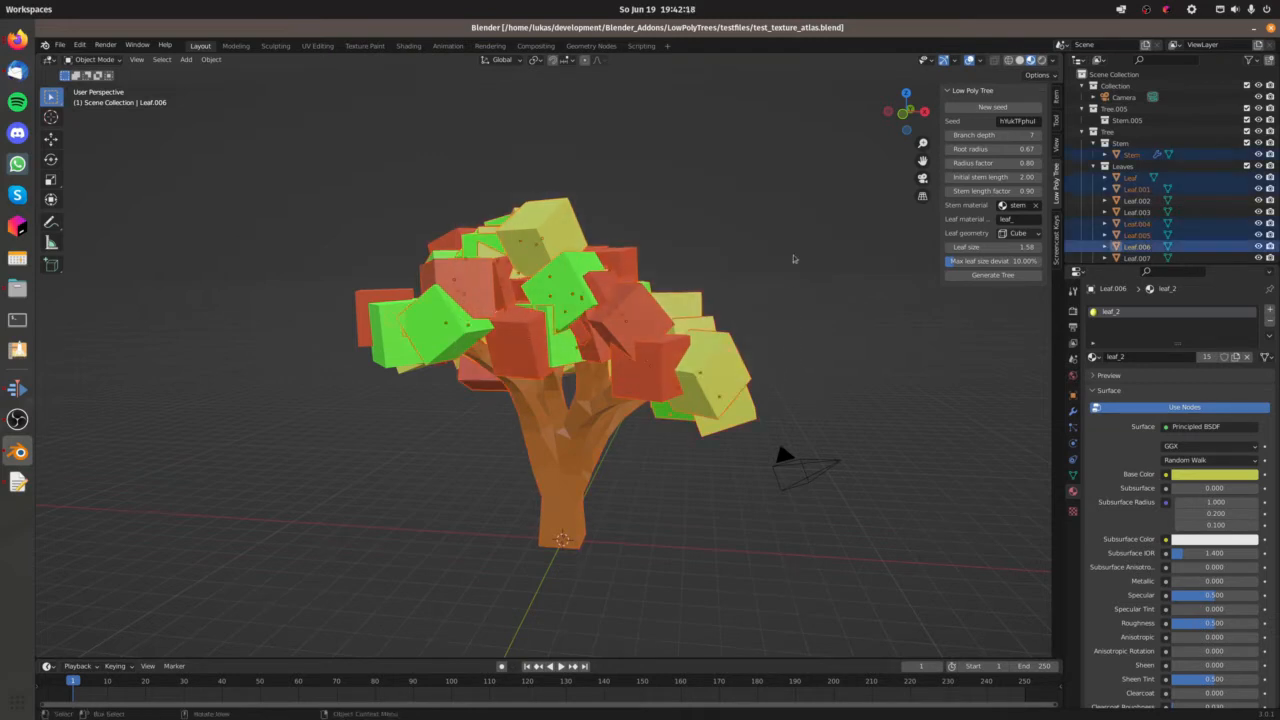
mouse_move(850, 291)
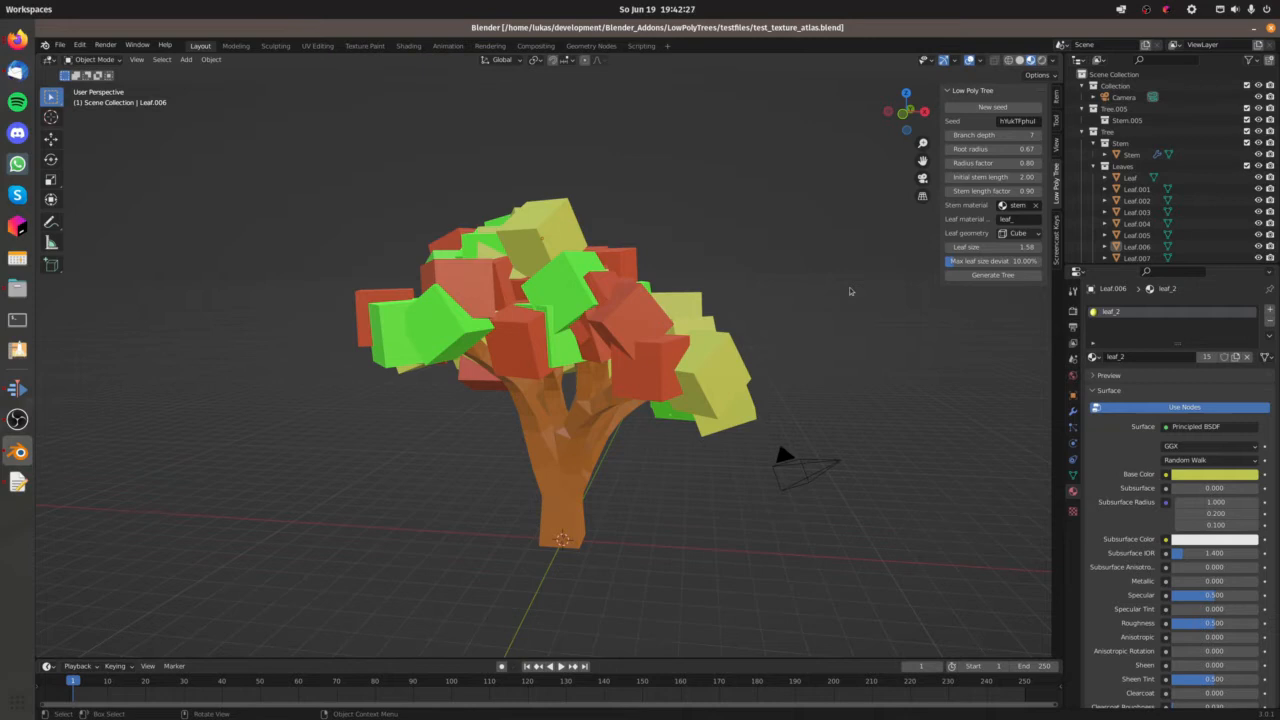
mouse_move(815, 293)
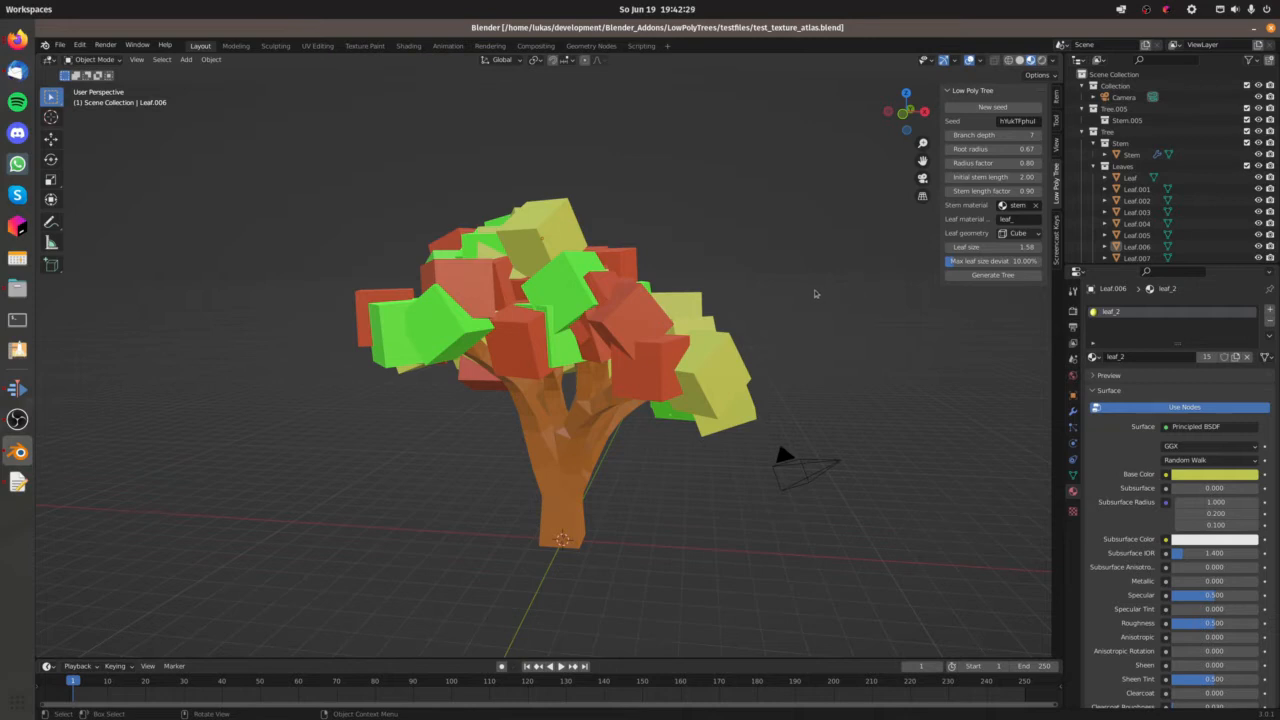
mouse_move(813, 291)
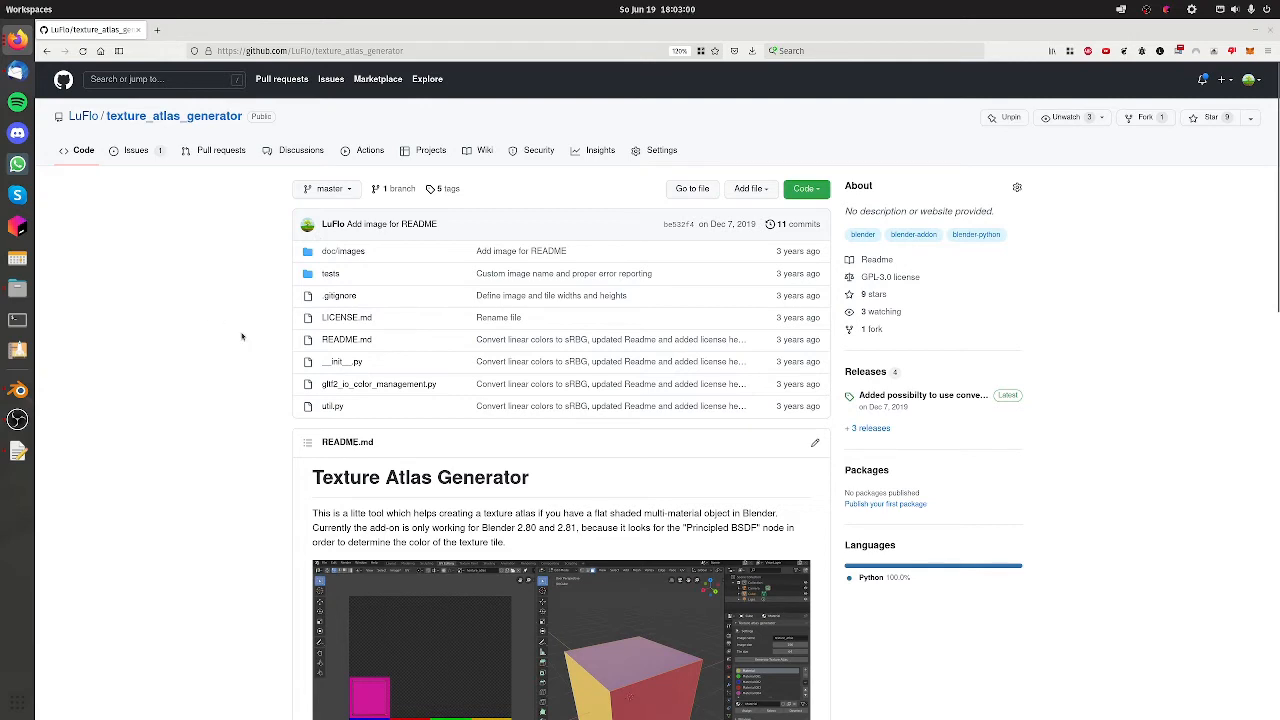
left_click(865, 371)
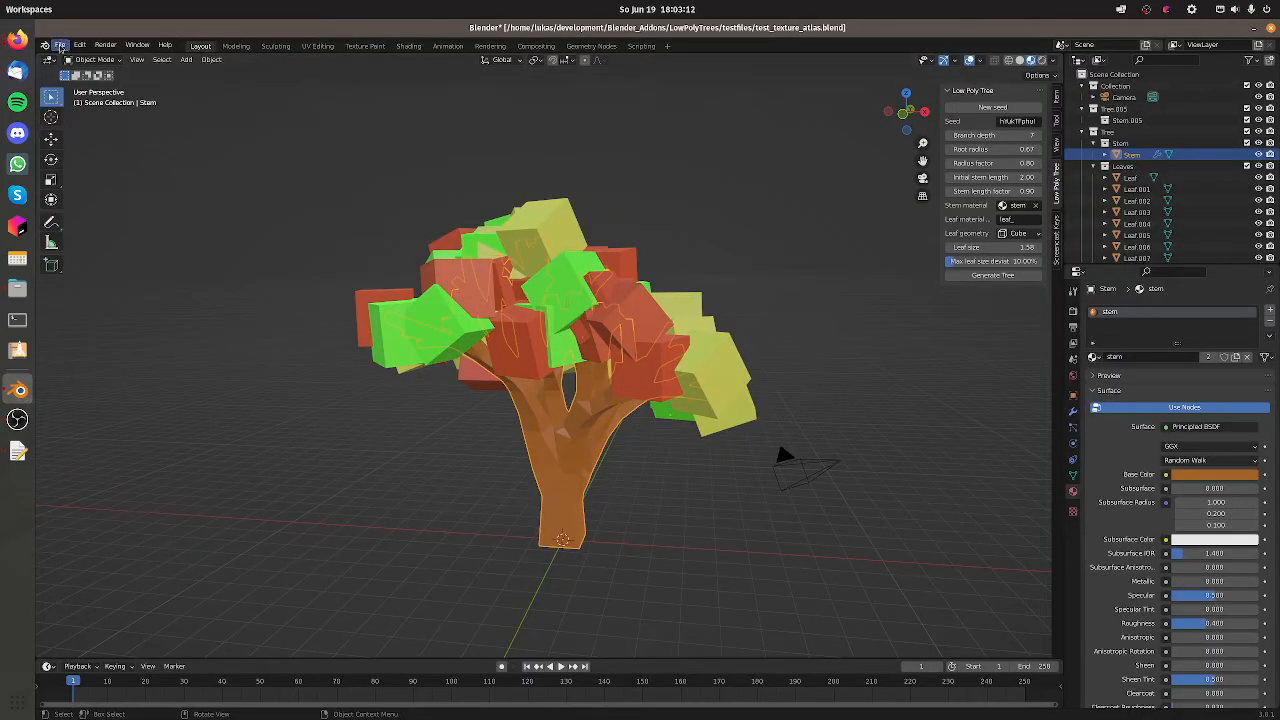
Install the texture_atlas_generator zip through Preferences and enable Material: Texture Atlas Generator
left_click(79, 44)
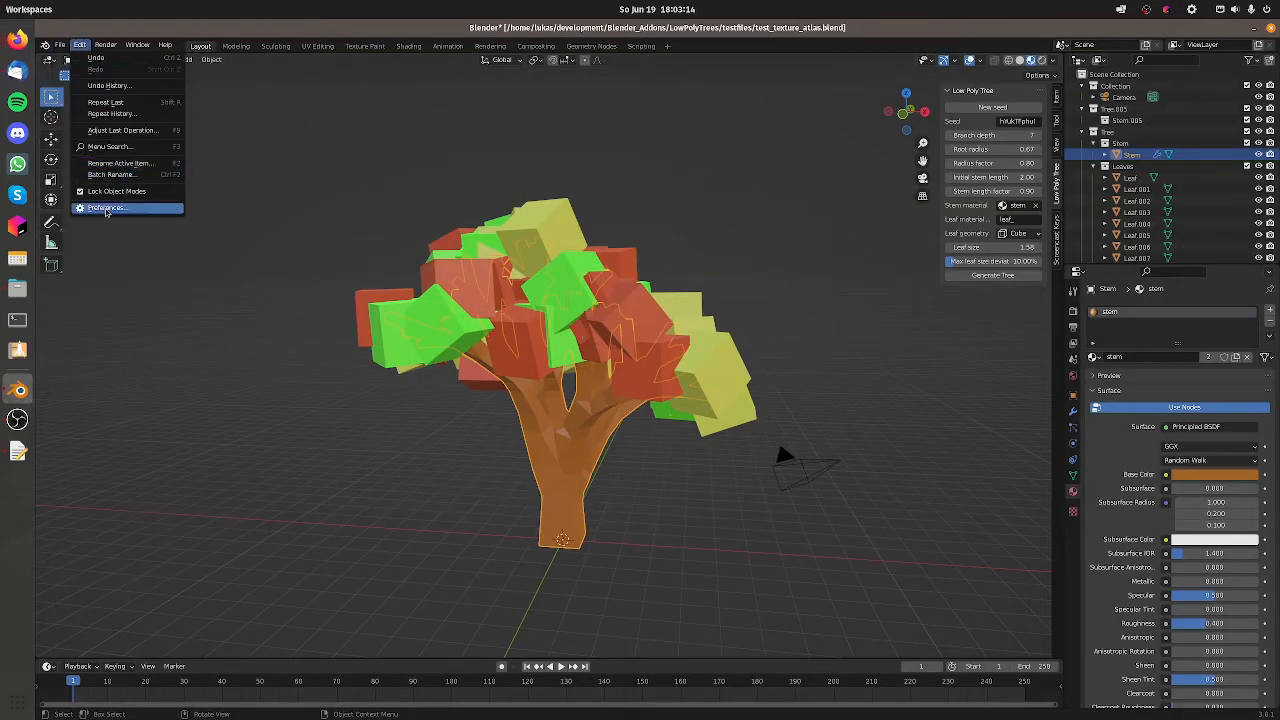
left_click(107, 208)
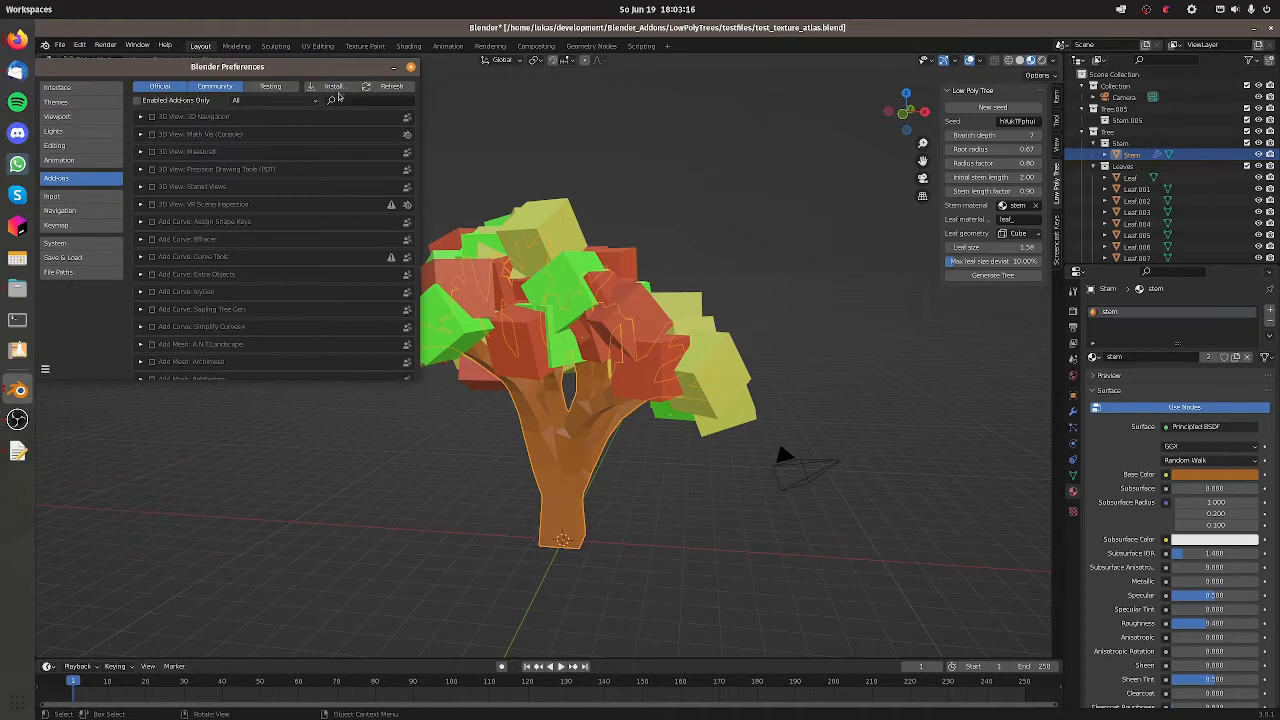
left_click(333, 86)
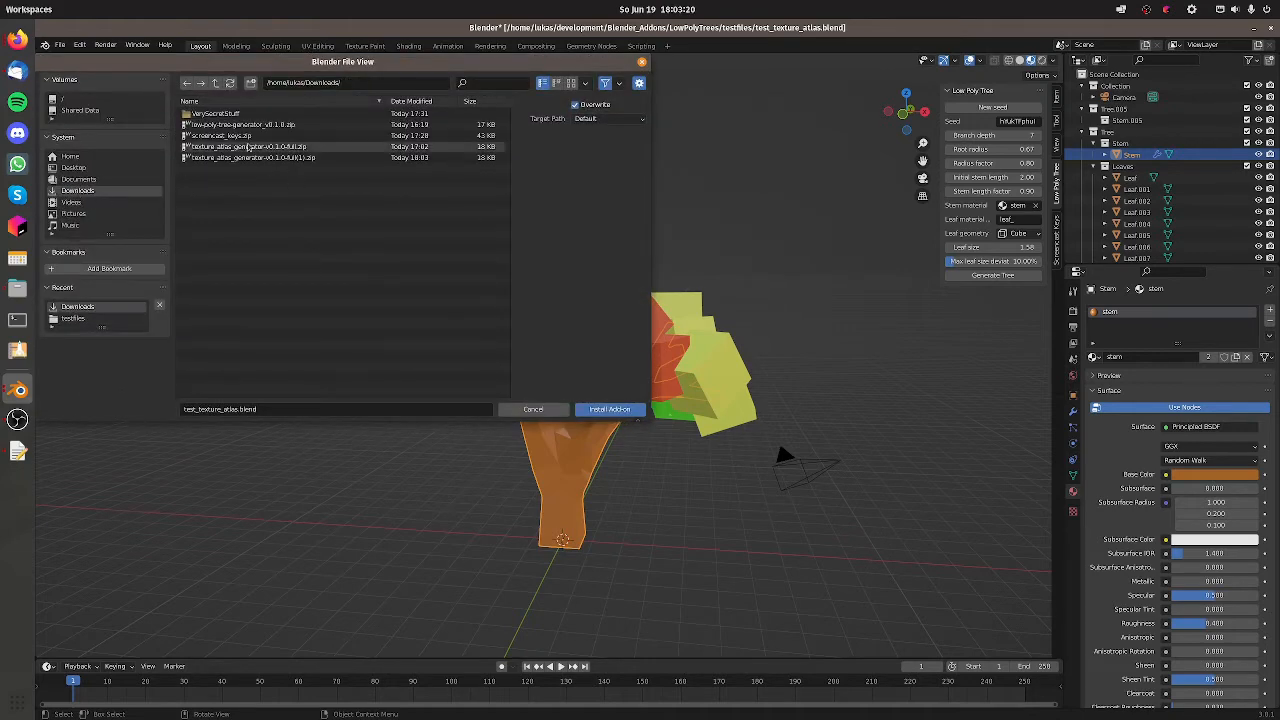
left_click(609, 409)
type("text")
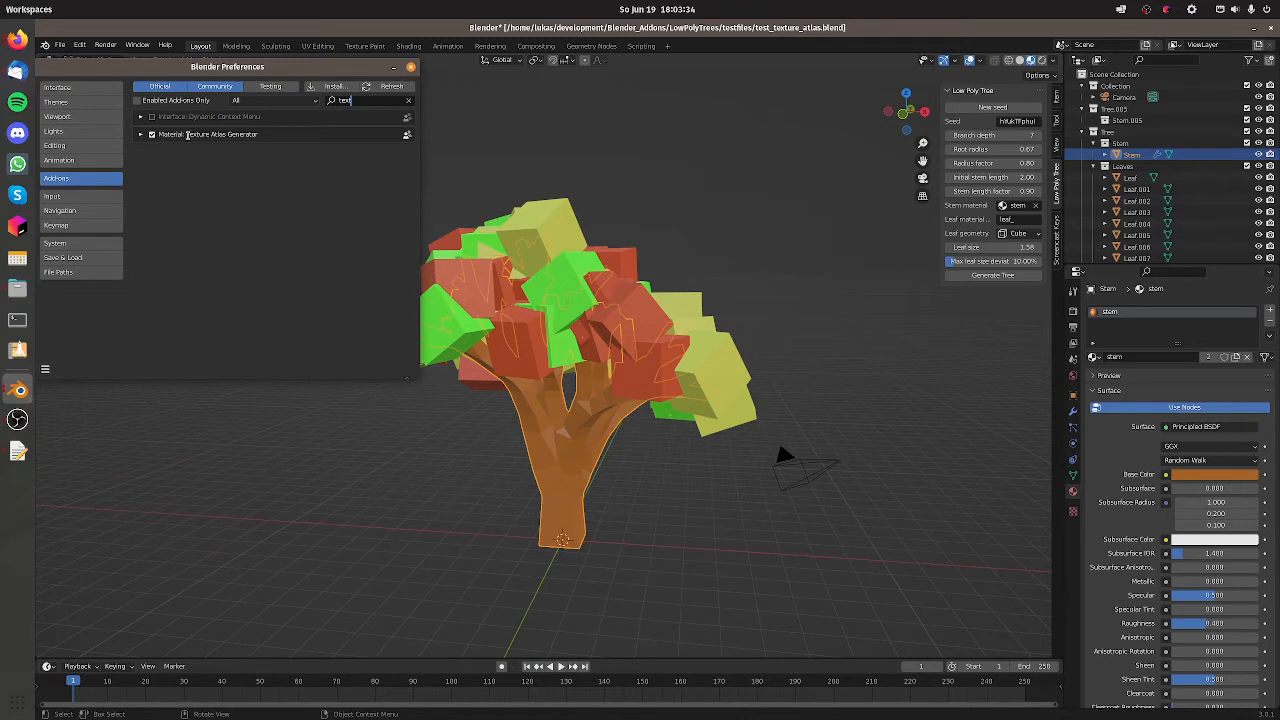
left_click(152, 134)
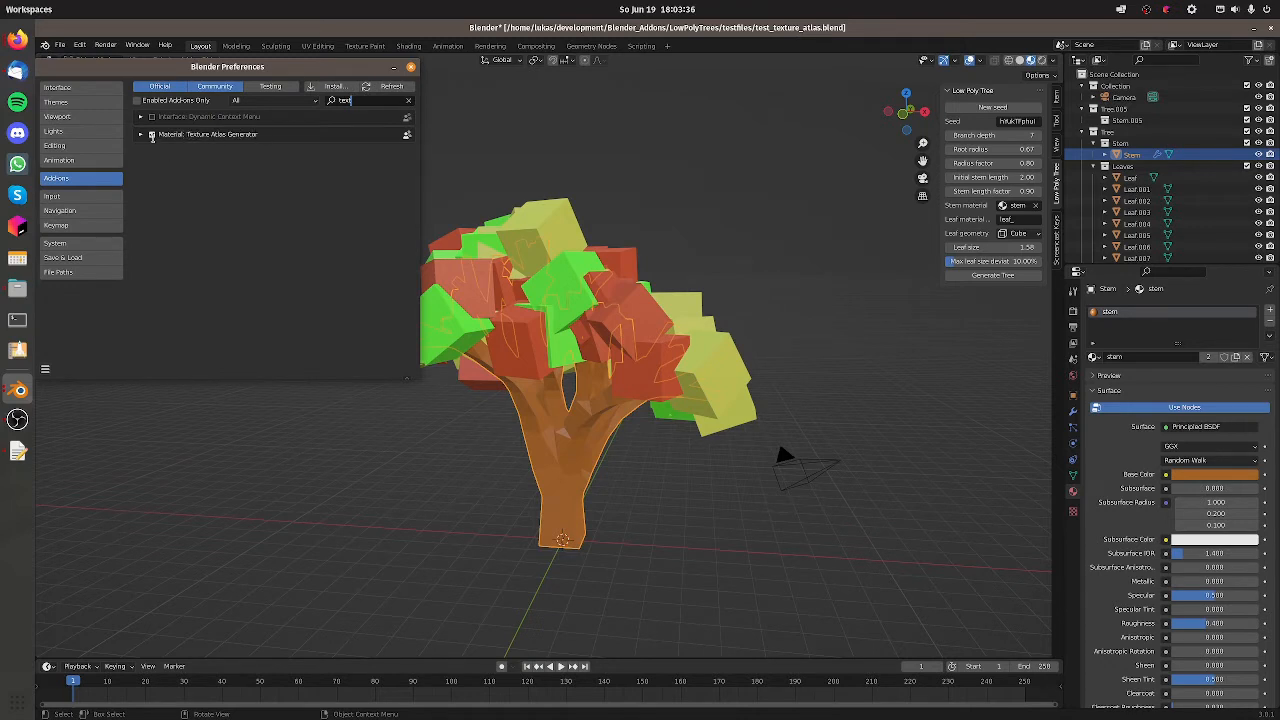
left_click(152, 134)
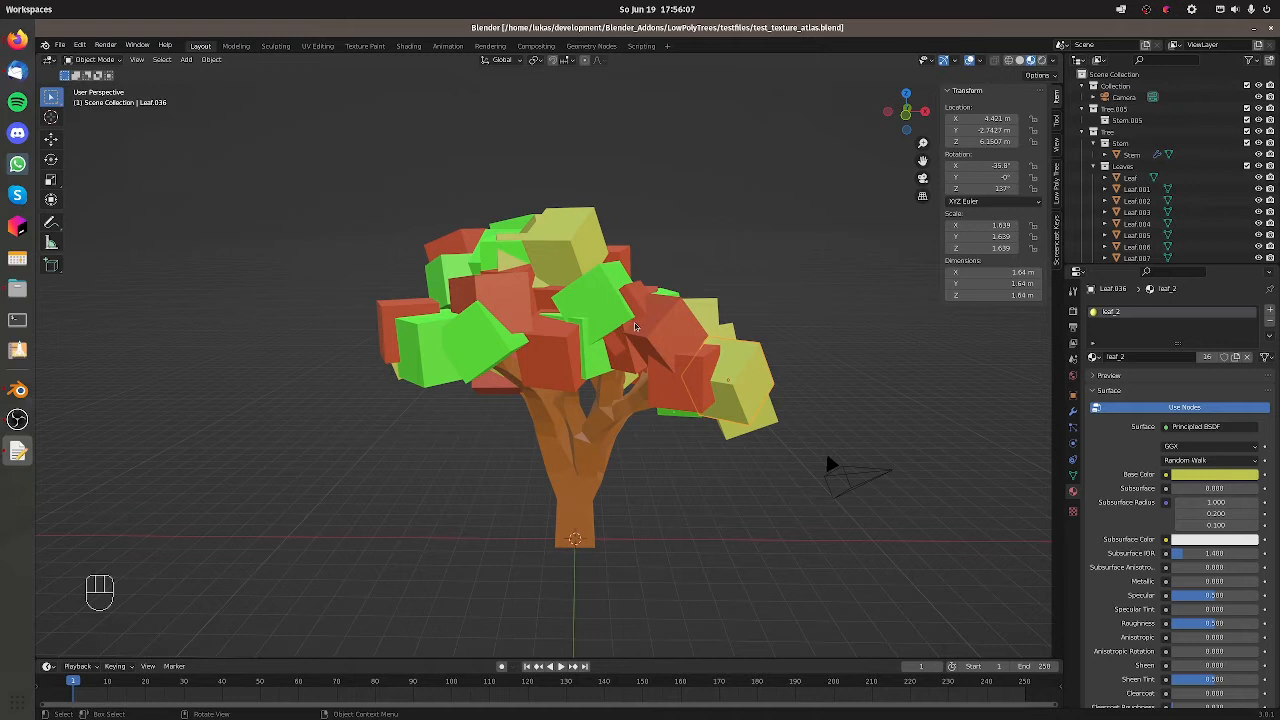
Check the leaf and stem materials and modifiers, then join all leaves and the stem
left_click(660, 340)
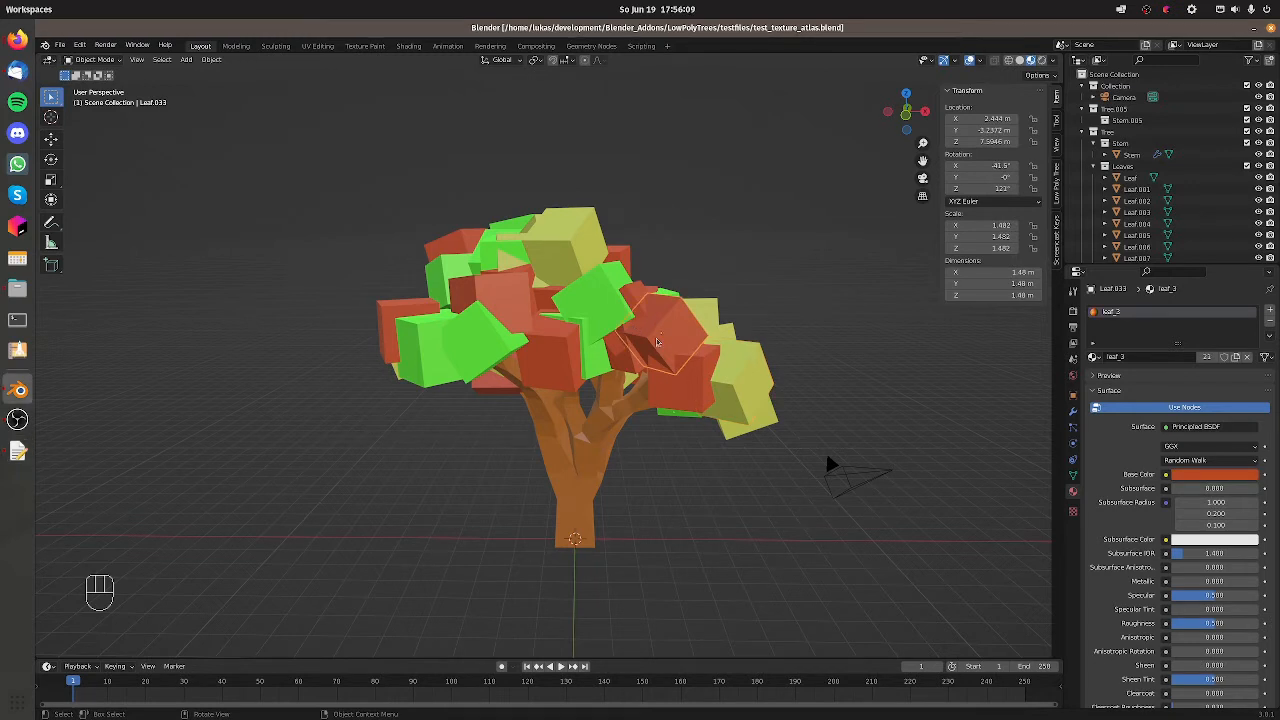
mouse_move(665, 377)
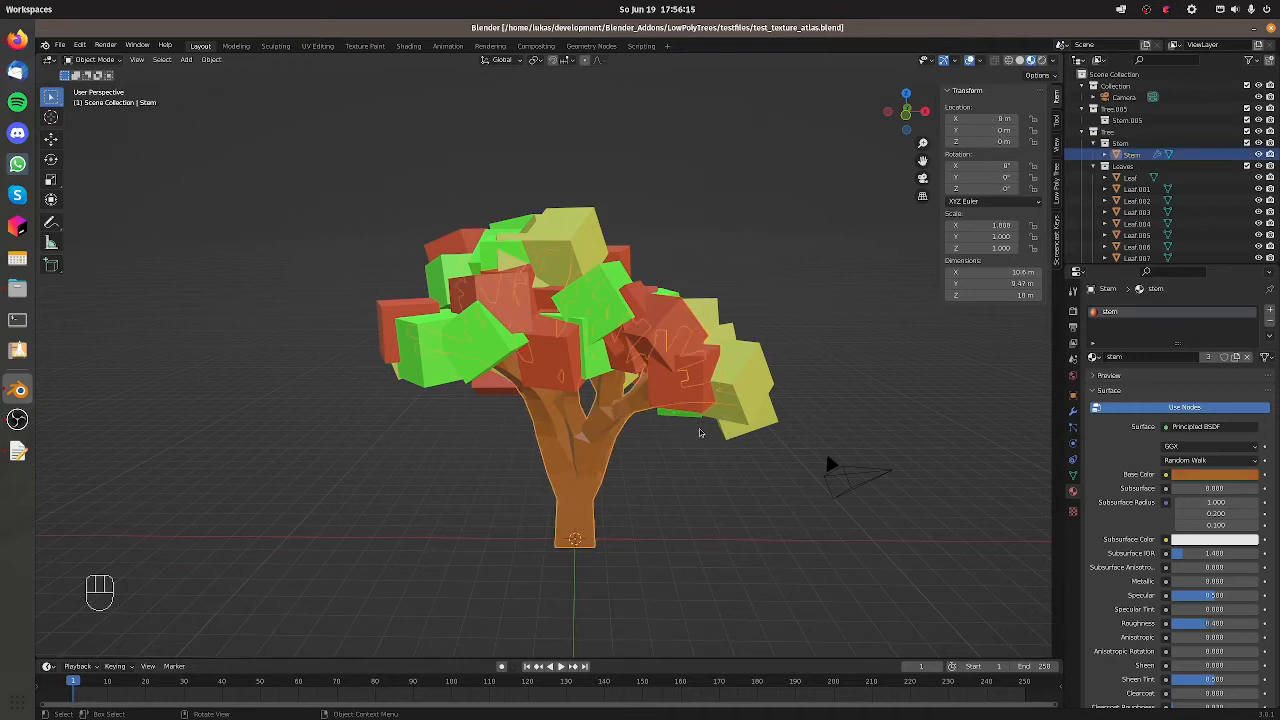
mouse_move(563, 358)
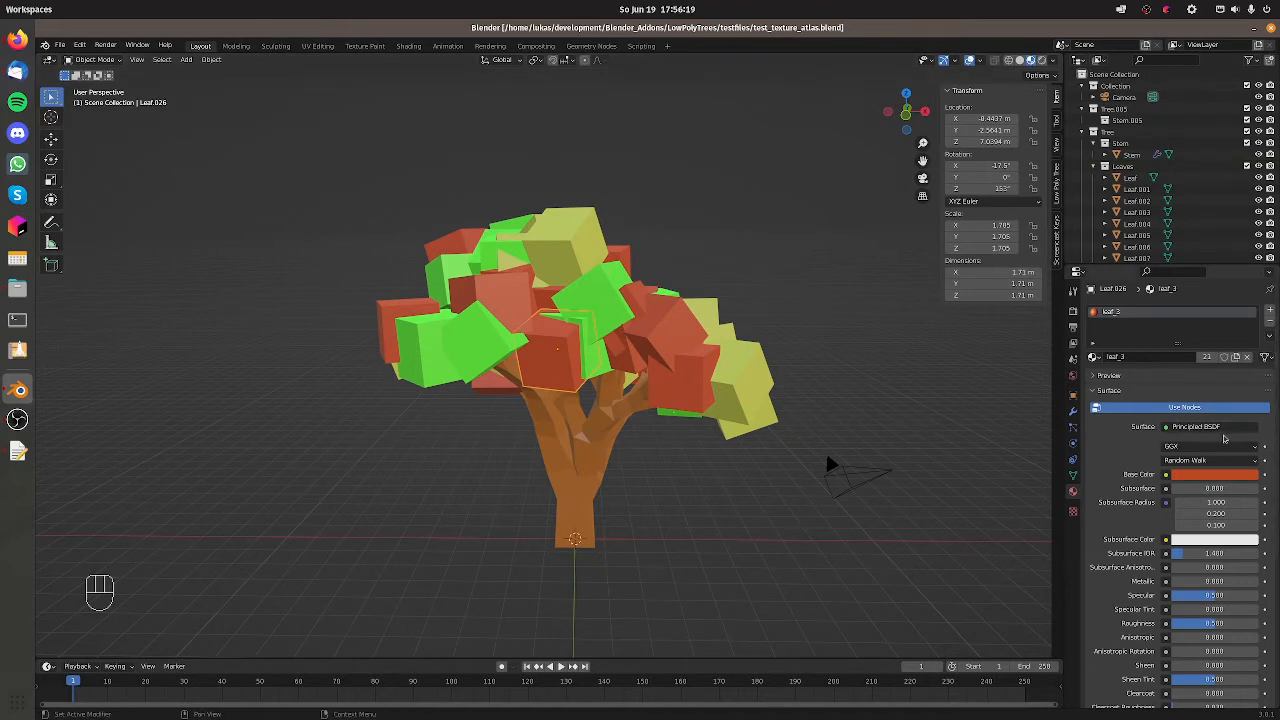
mouse_move(1189, 441)
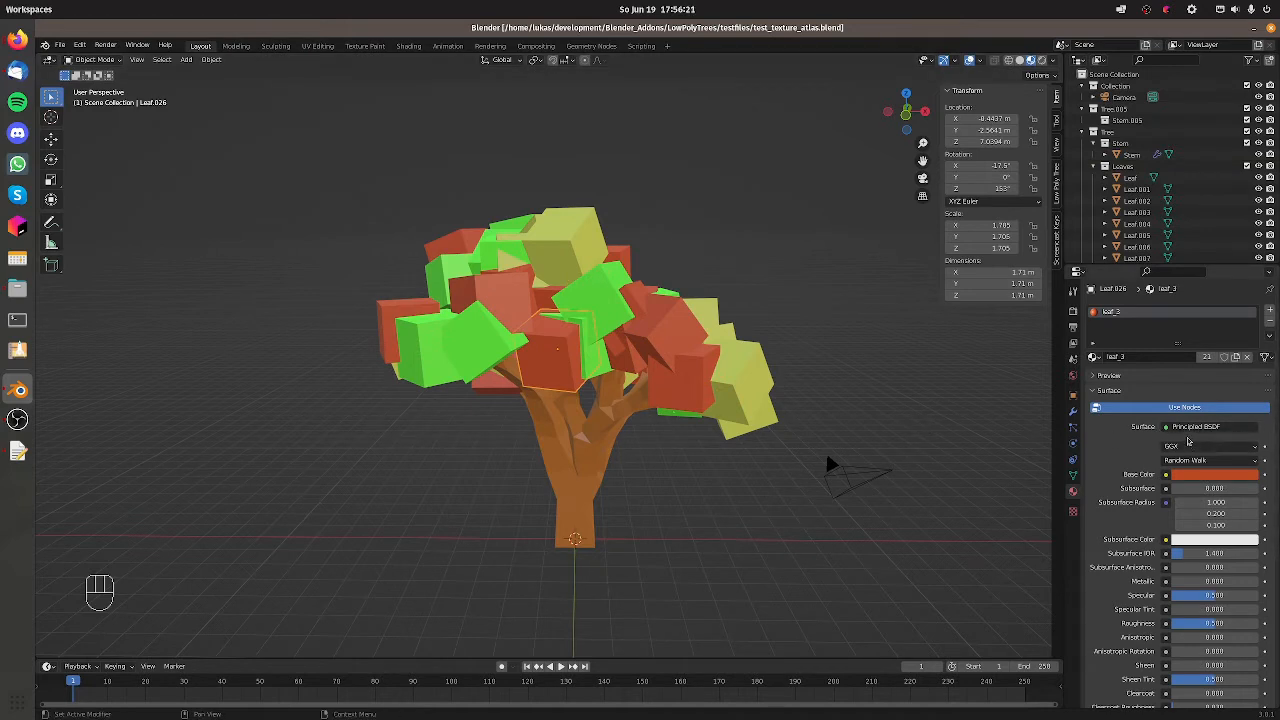
left_click(684, 378)
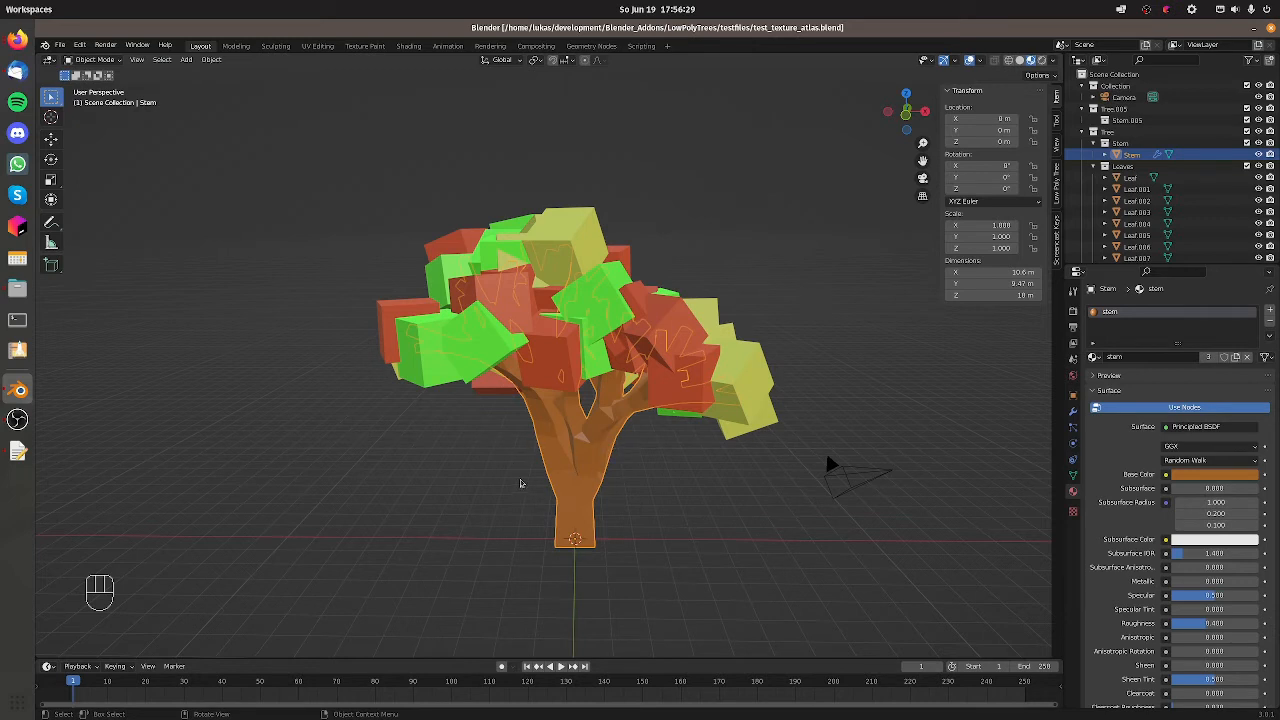
mouse_move(1073, 416)
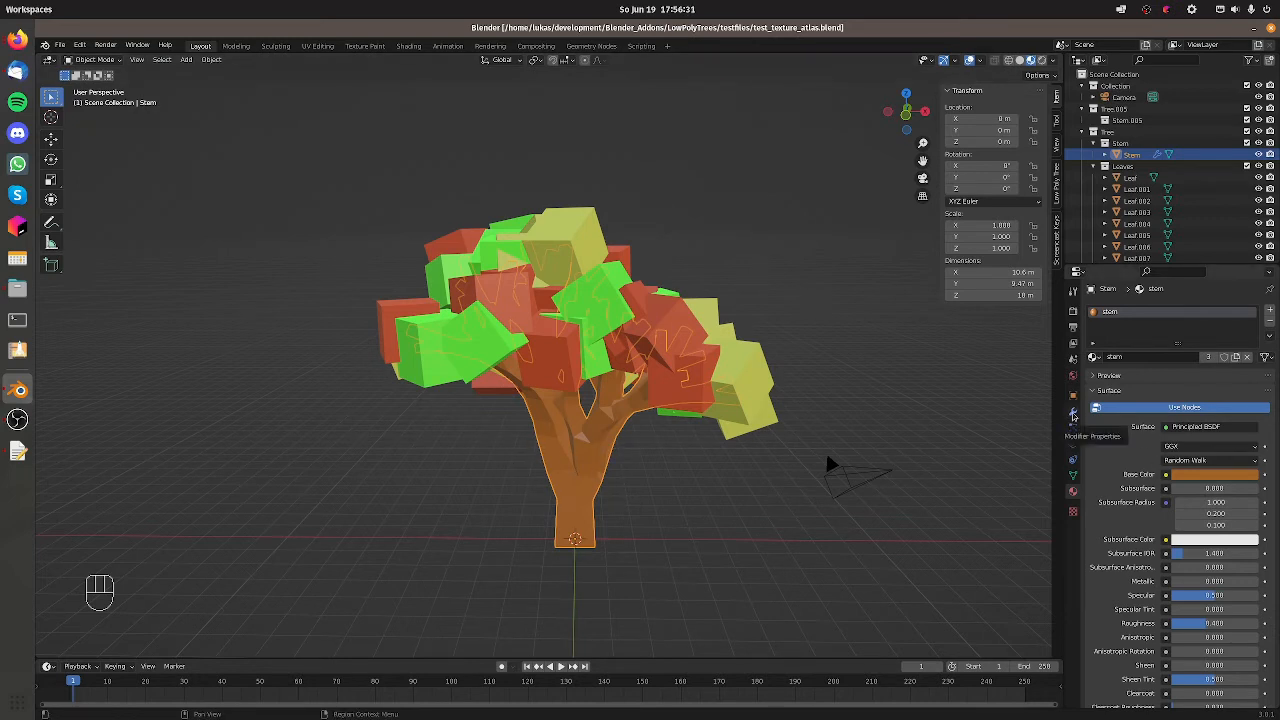
left_click(1240, 328)
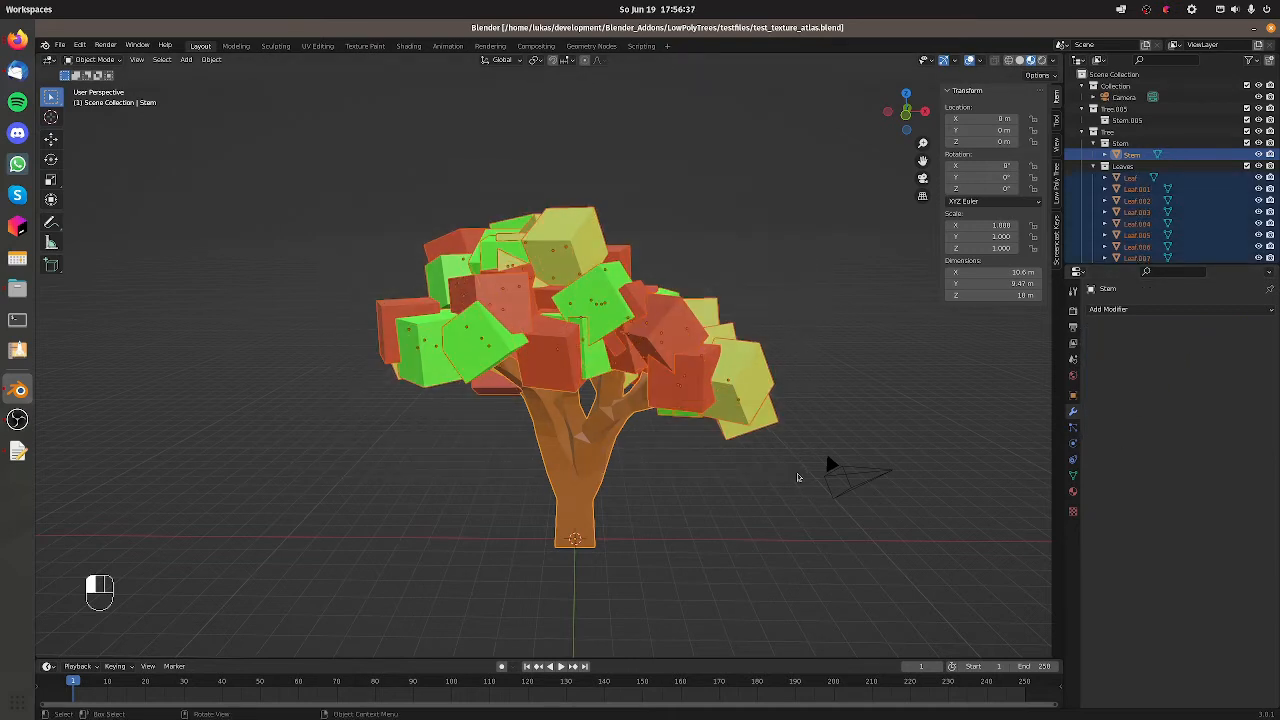
key("ctrl")
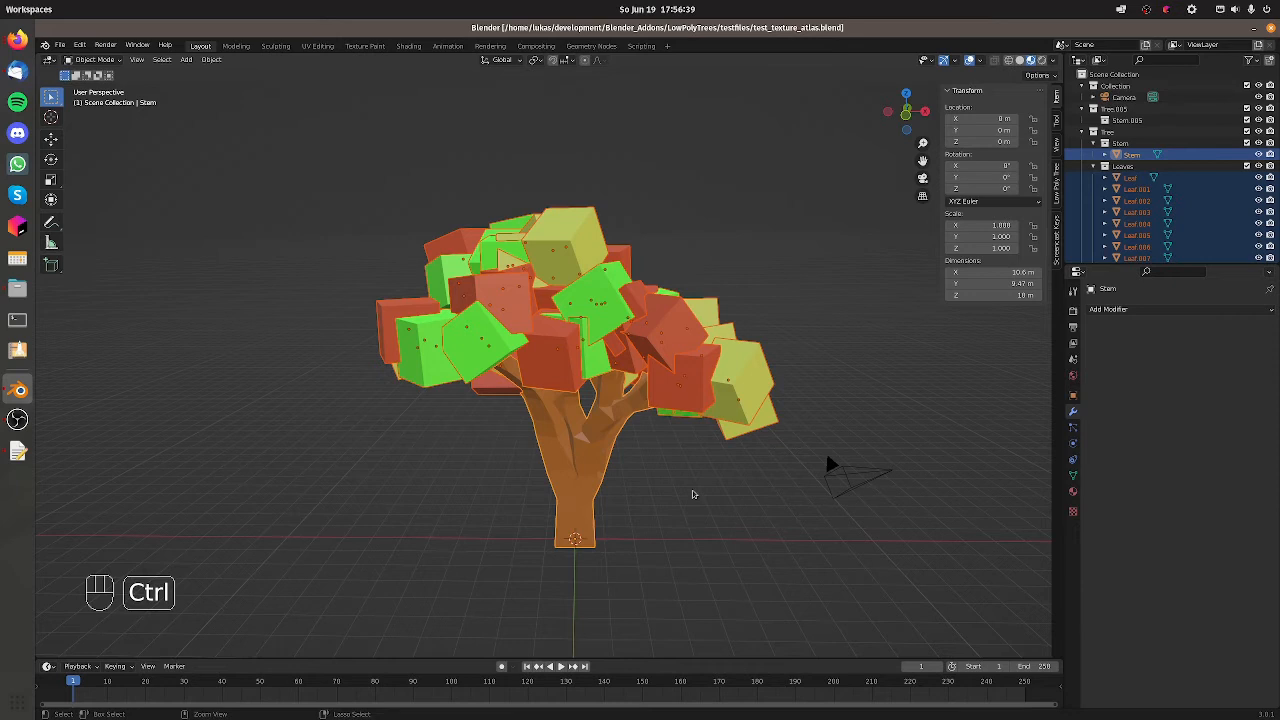
key("ctrl+j")
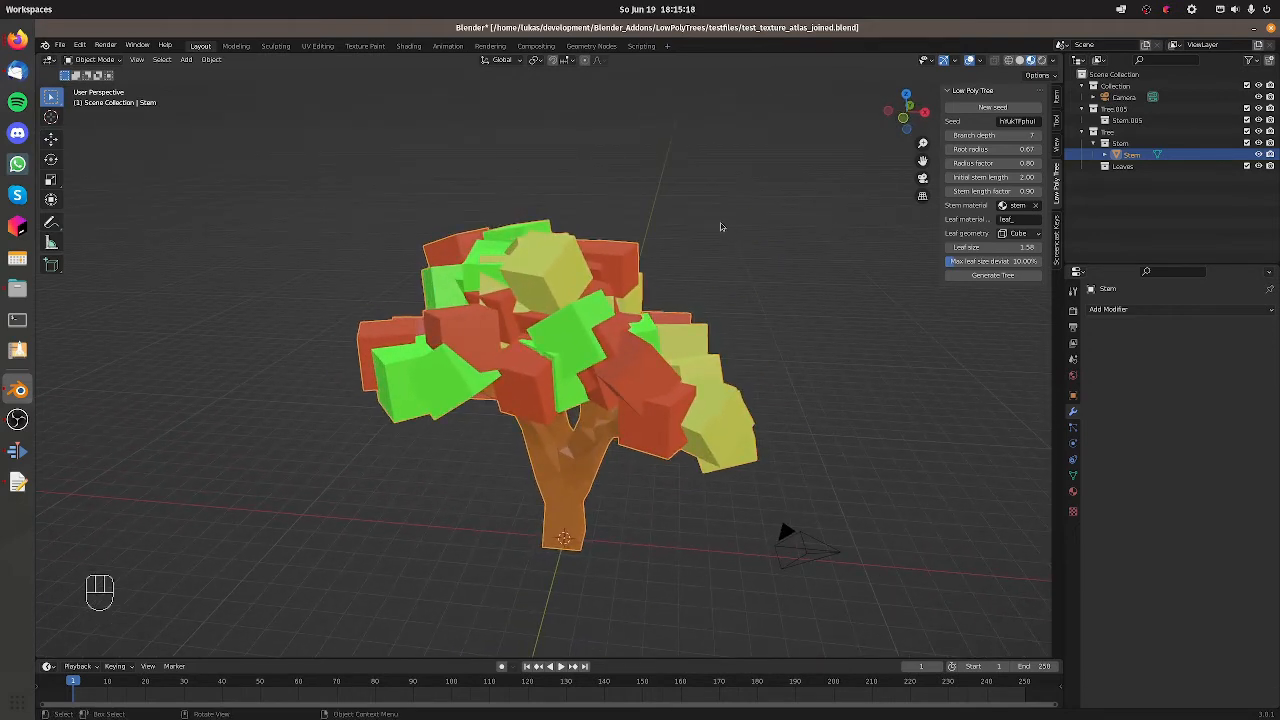
In the UV Editing workspace, unwrap all faces of the joined tree mesh
left_click(318, 46)
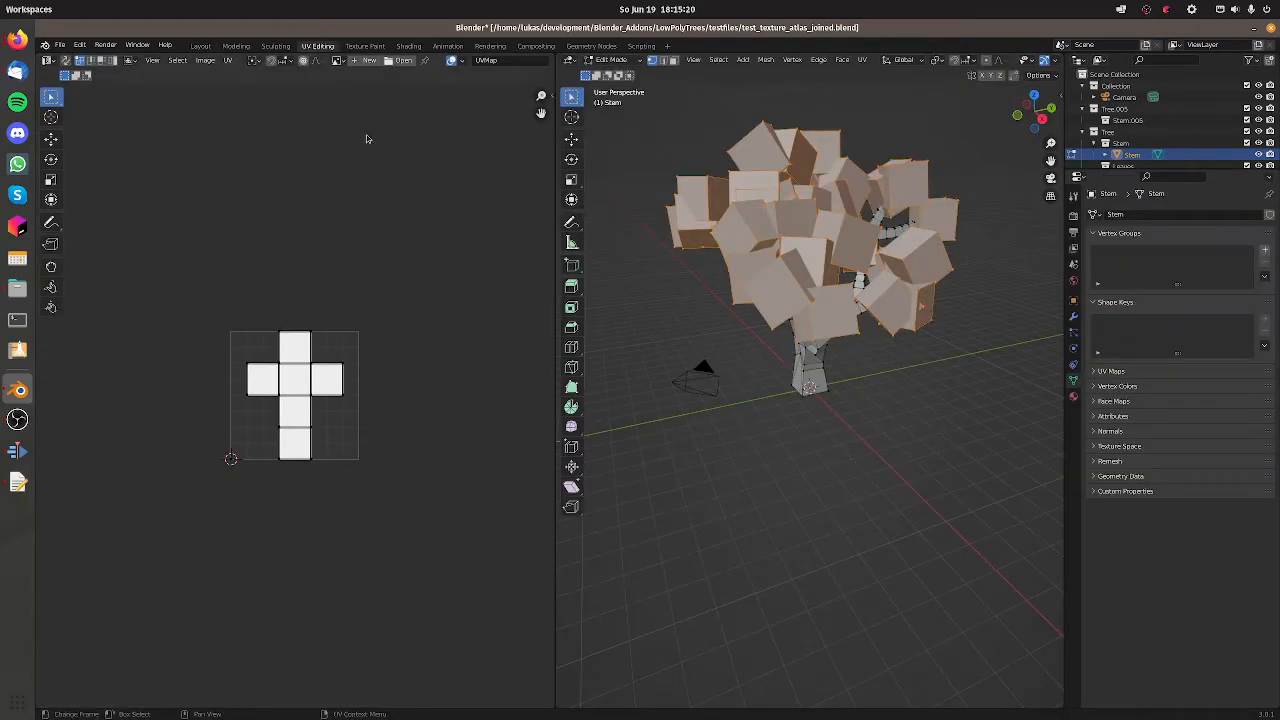
mouse_move(571, 200)
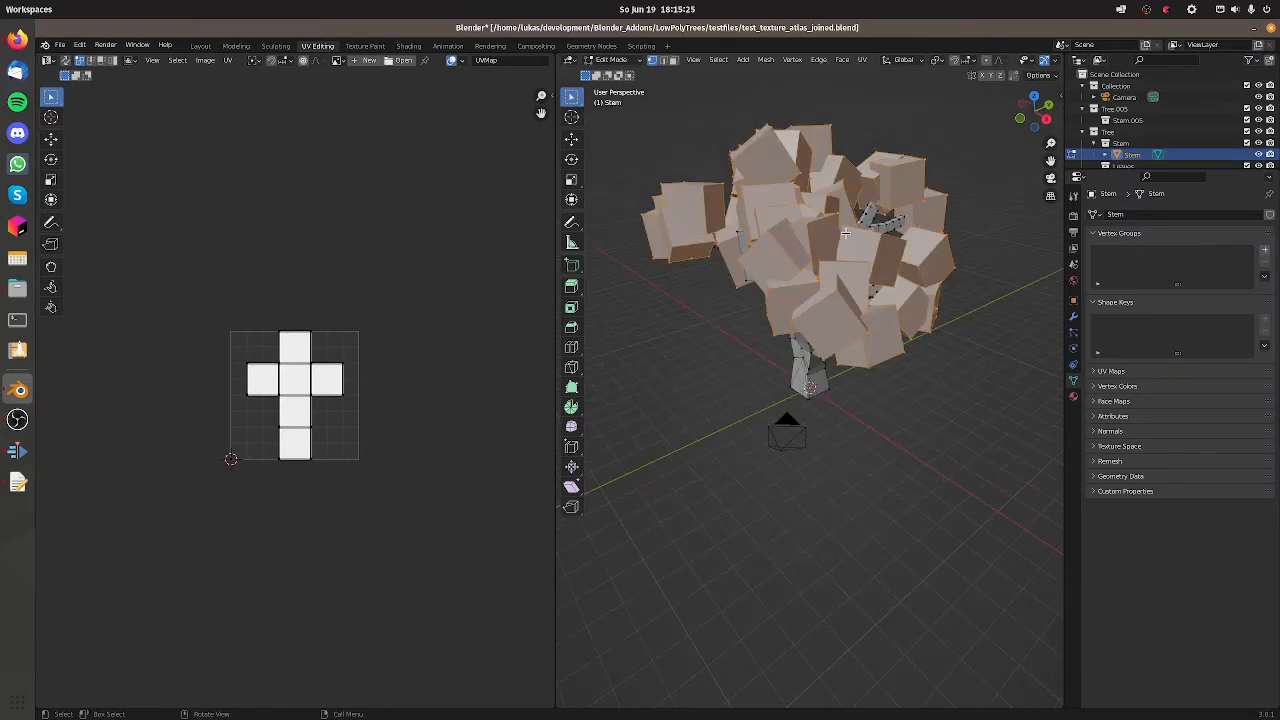
left_click_drag(845, 235, 800, 240)
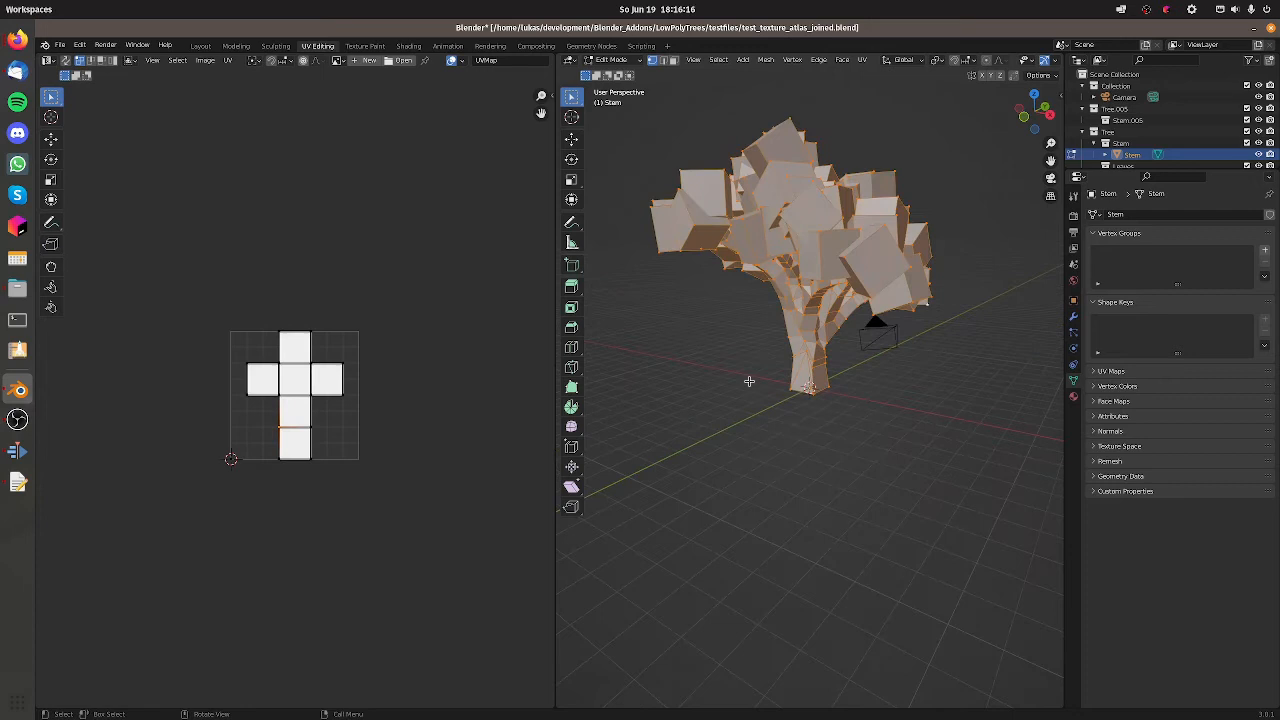
mouse_move(835, 352)
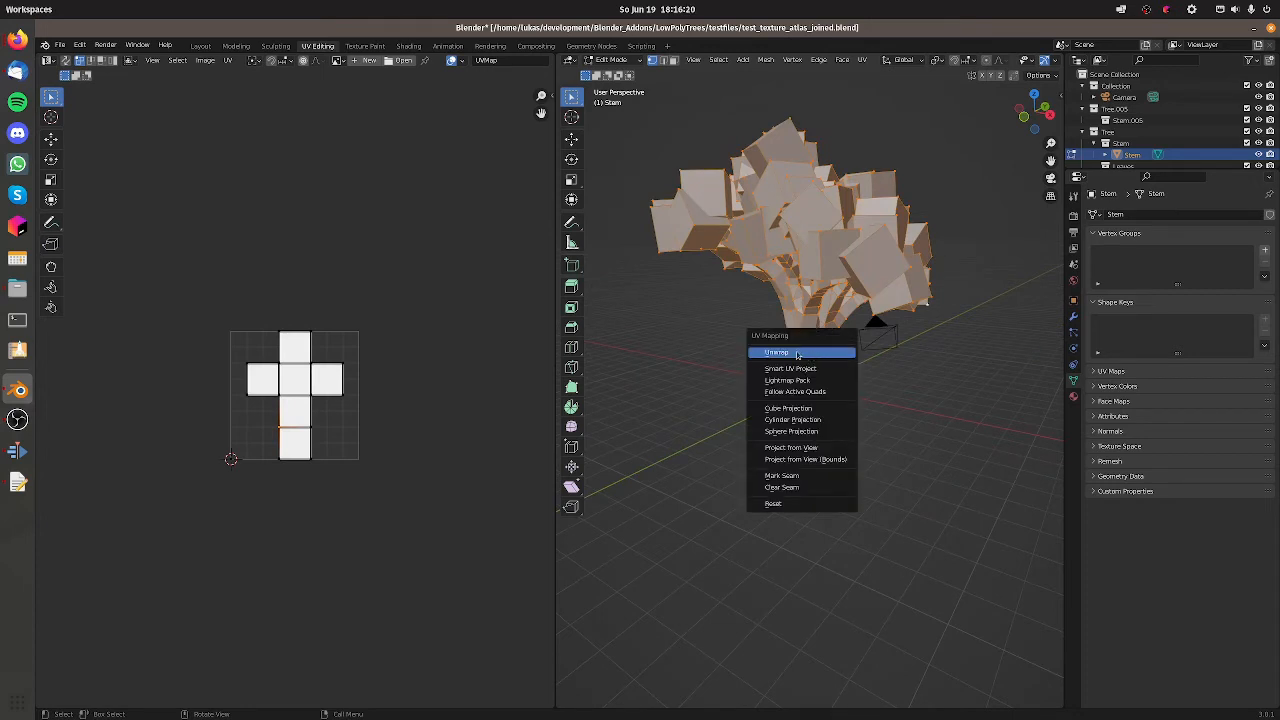
left_click(777, 352)
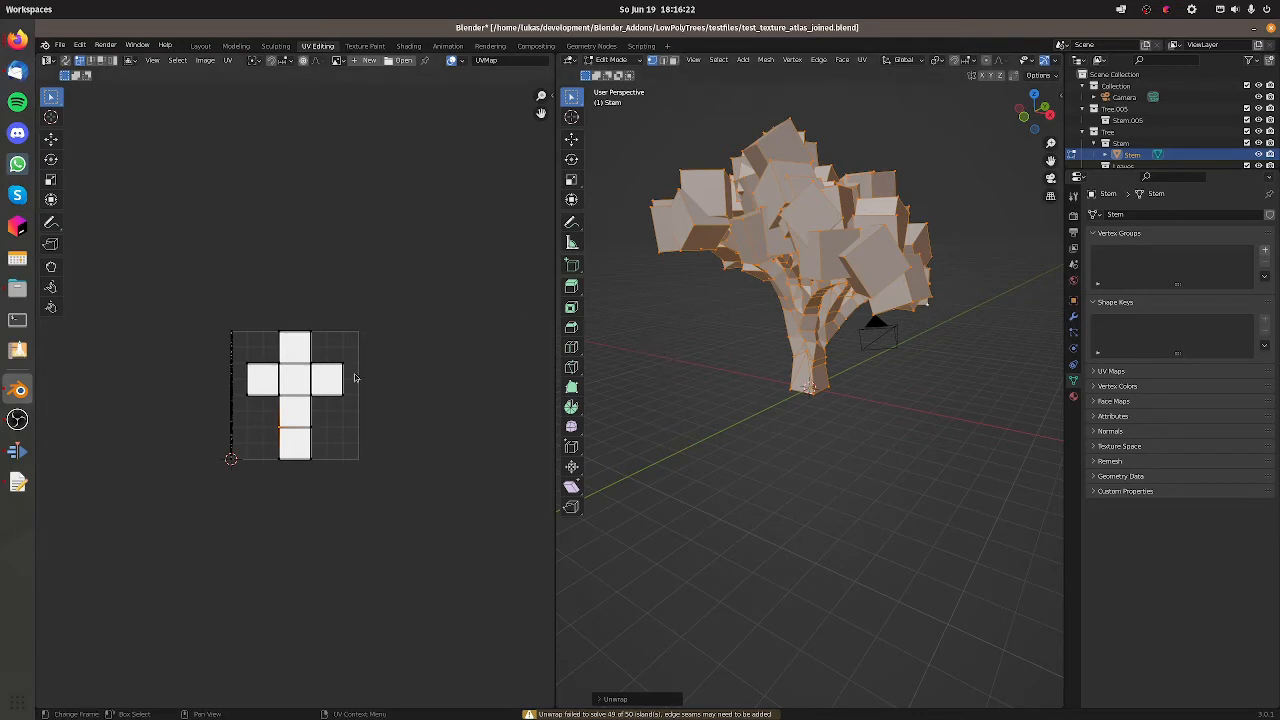
mouse_move(275, 432)
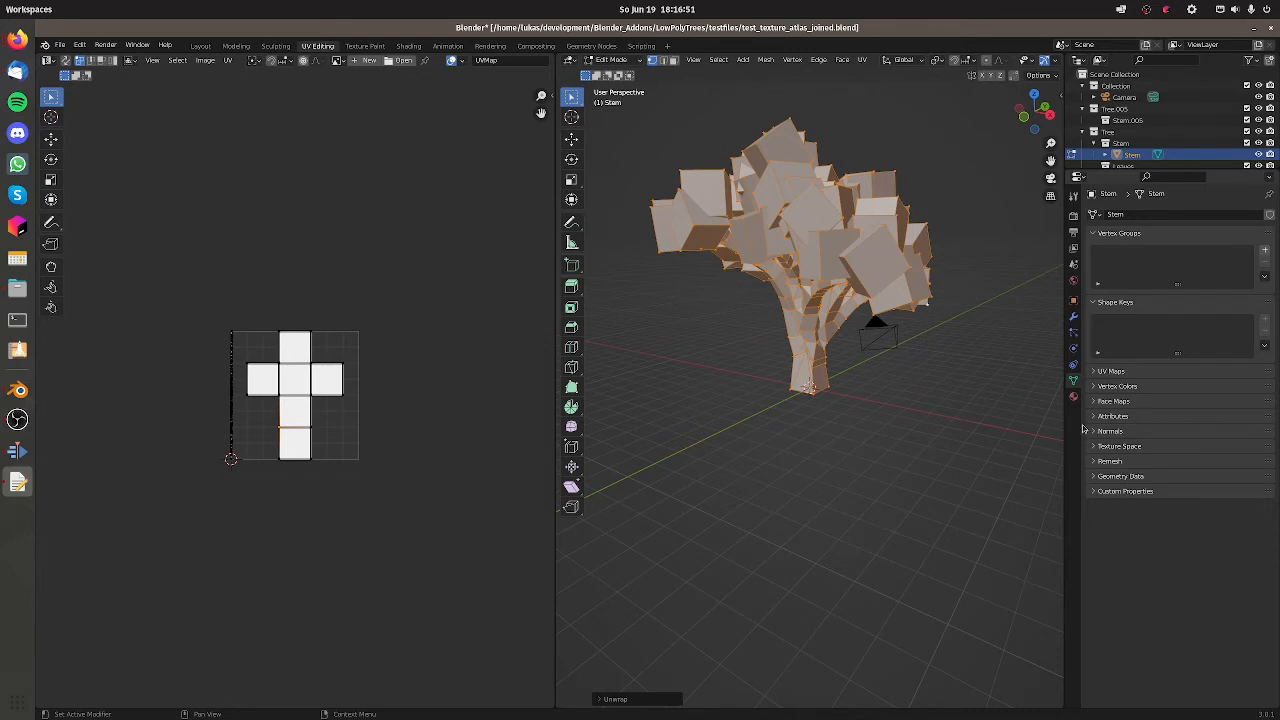
Generate the four-tile texture atlas and show texture_atlas under the UV islands
left_click(1073, 397)
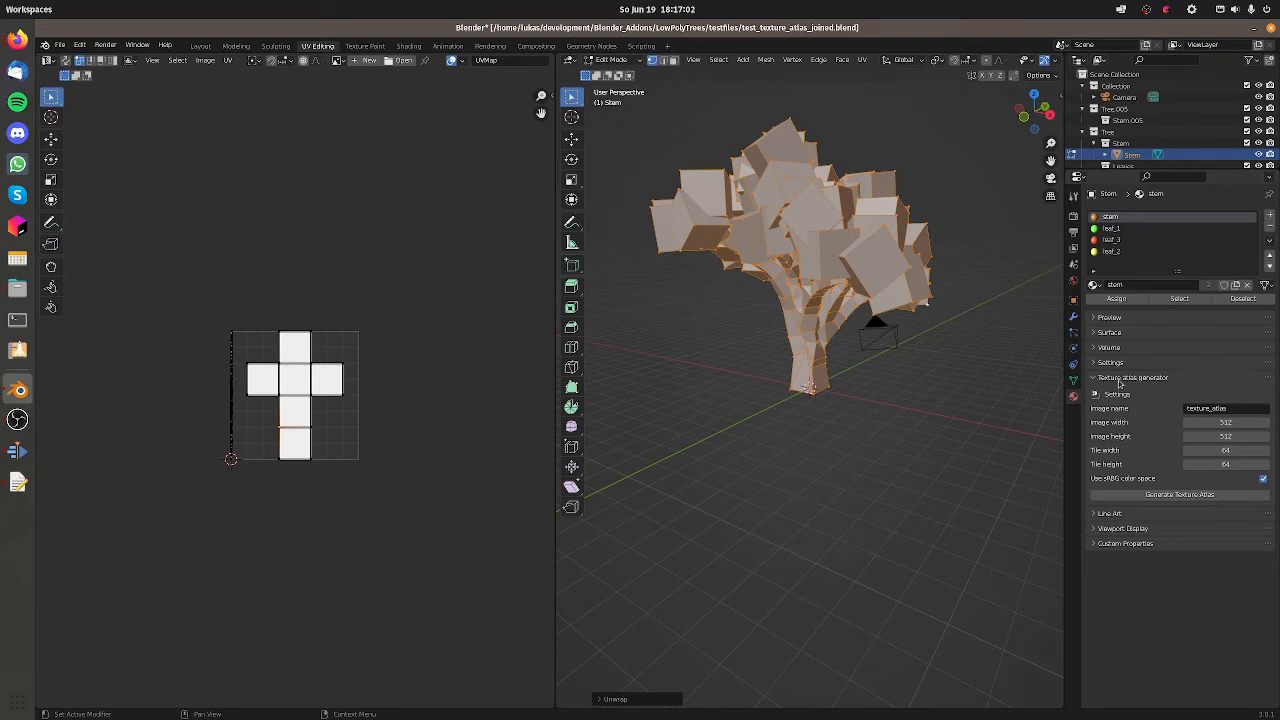
mouse_move(1143, 391)
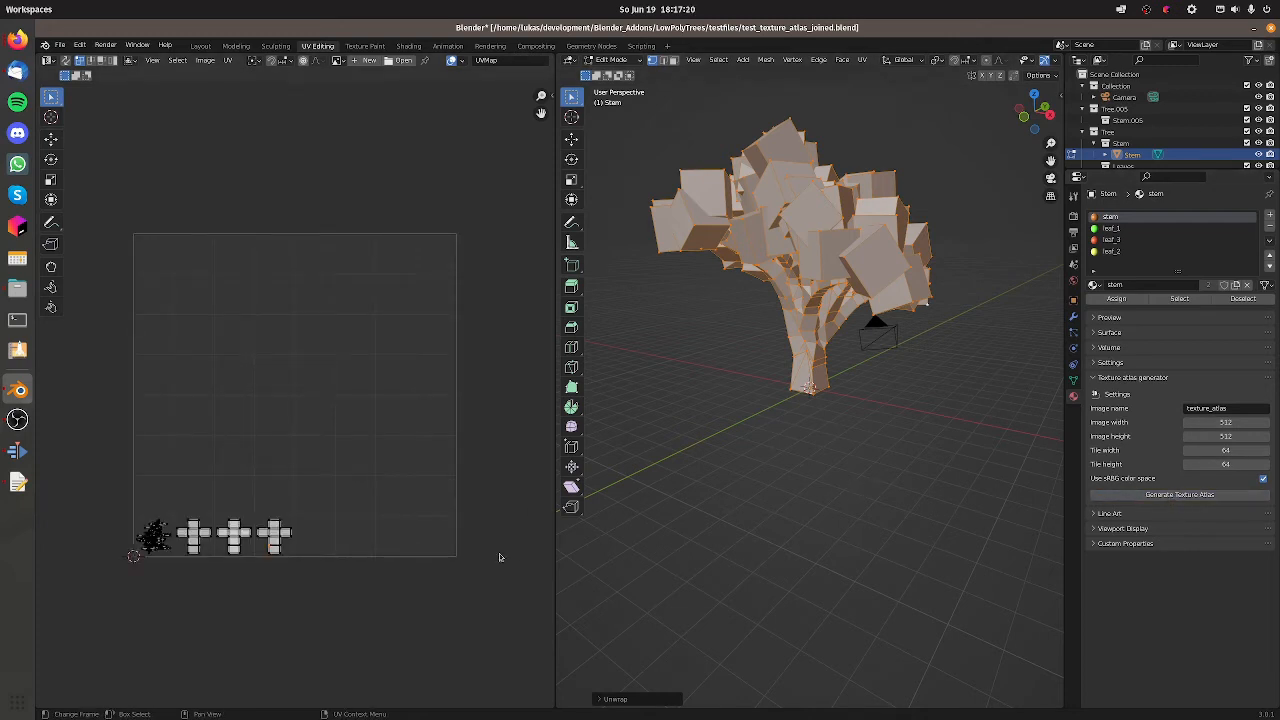
mouse_move(341, 150)
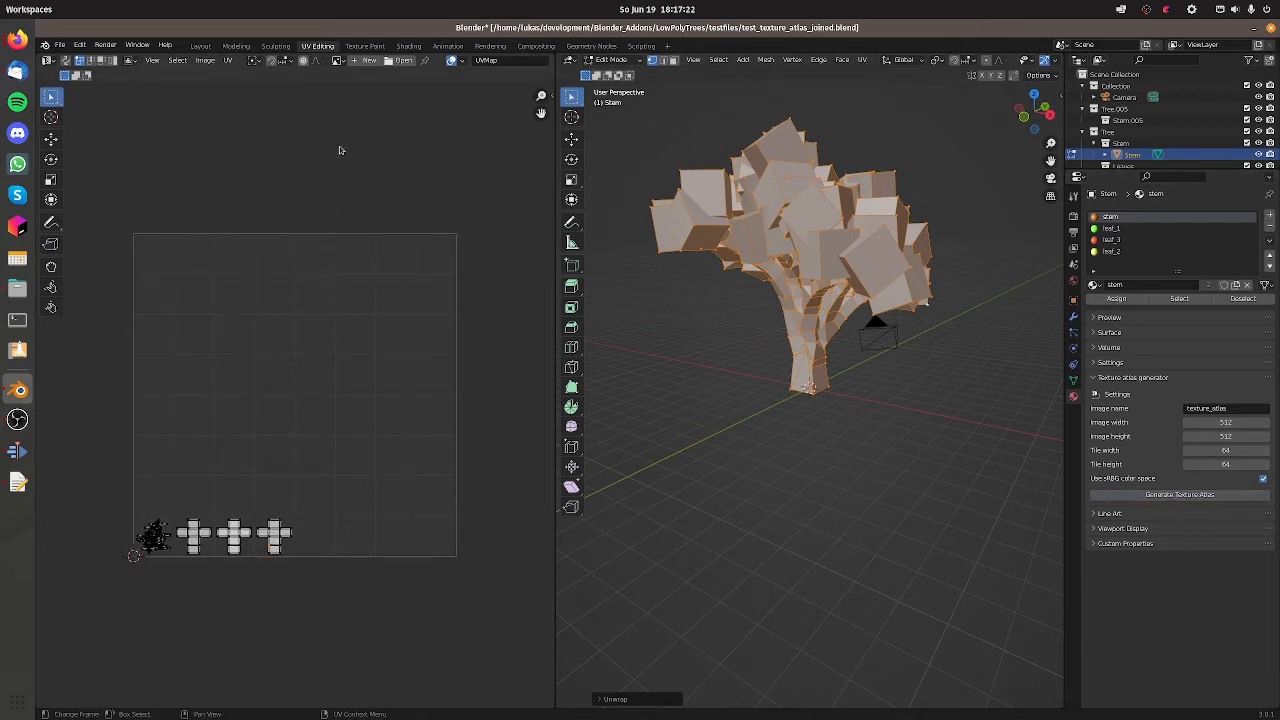
left_click(339, 60)
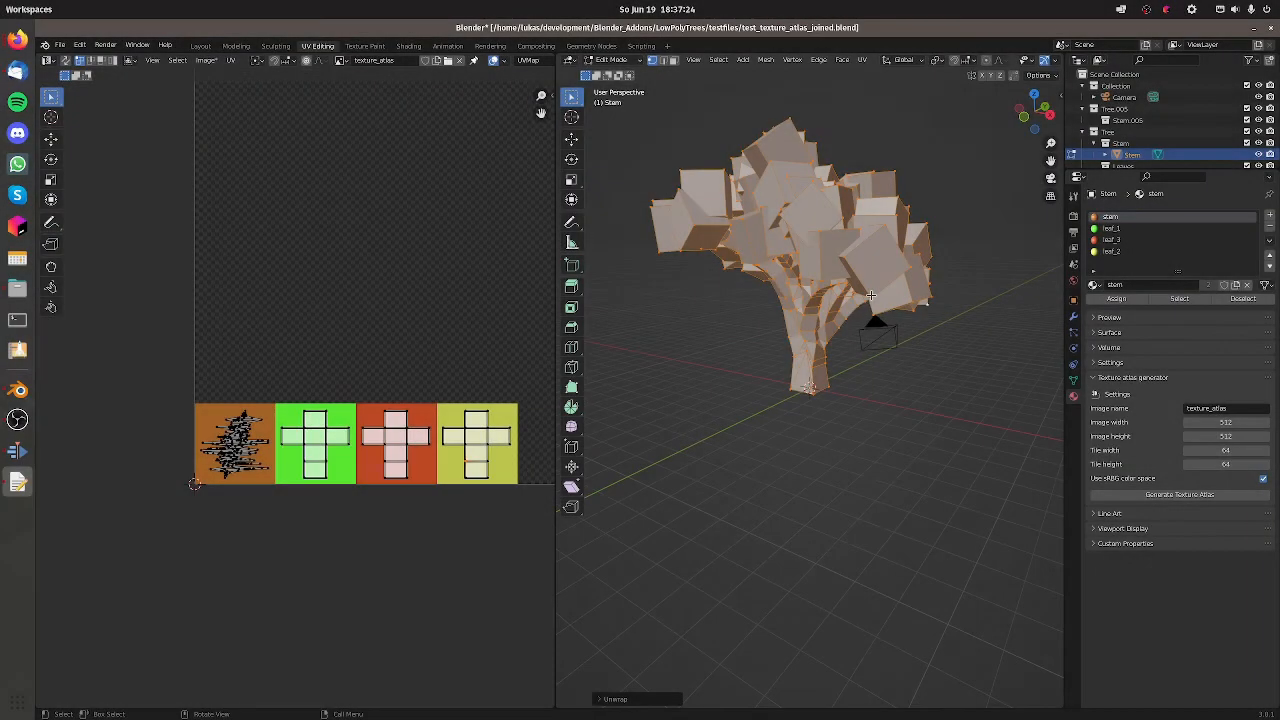
mouse_move(762, 387)
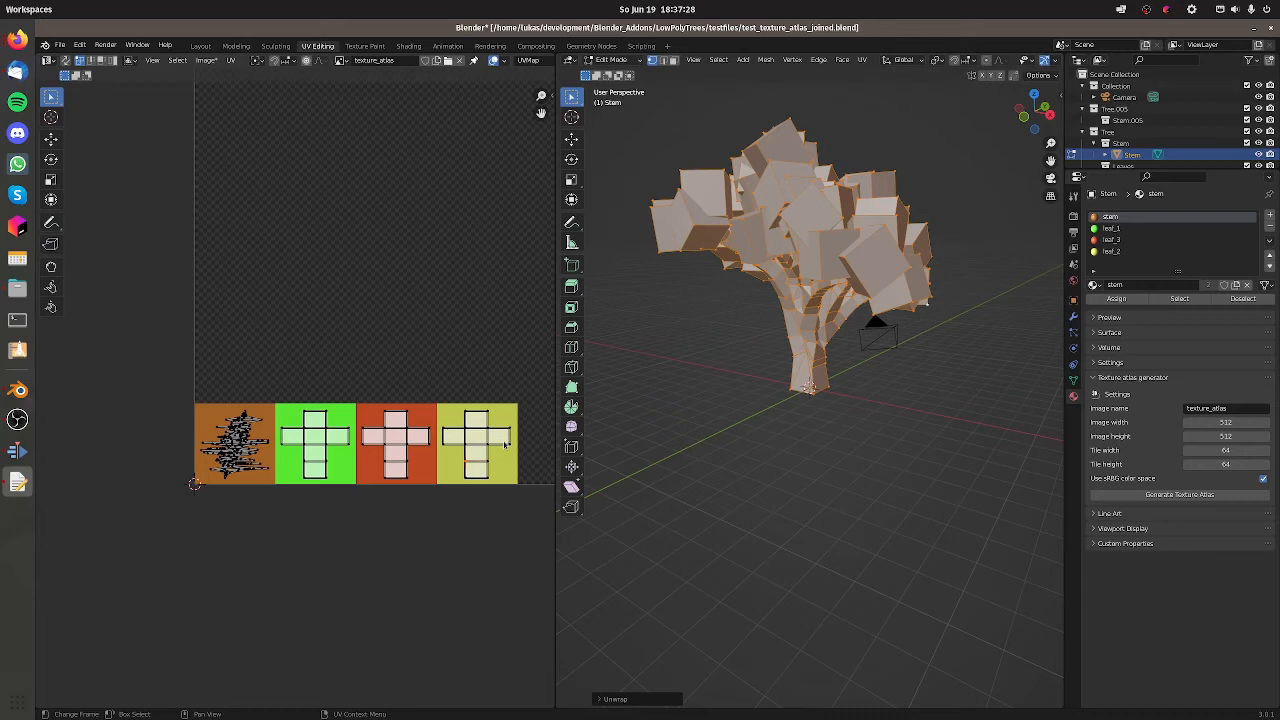
mouse_move(195, 475)
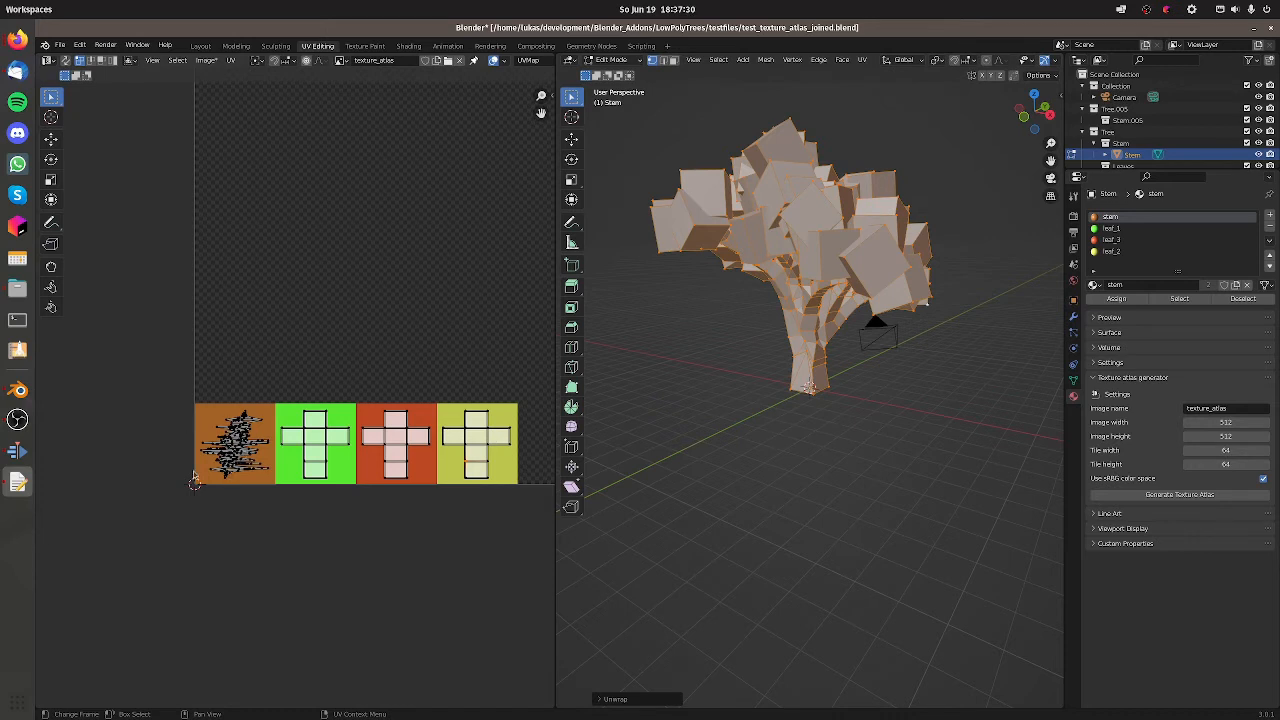
mouse_move(458, 489)
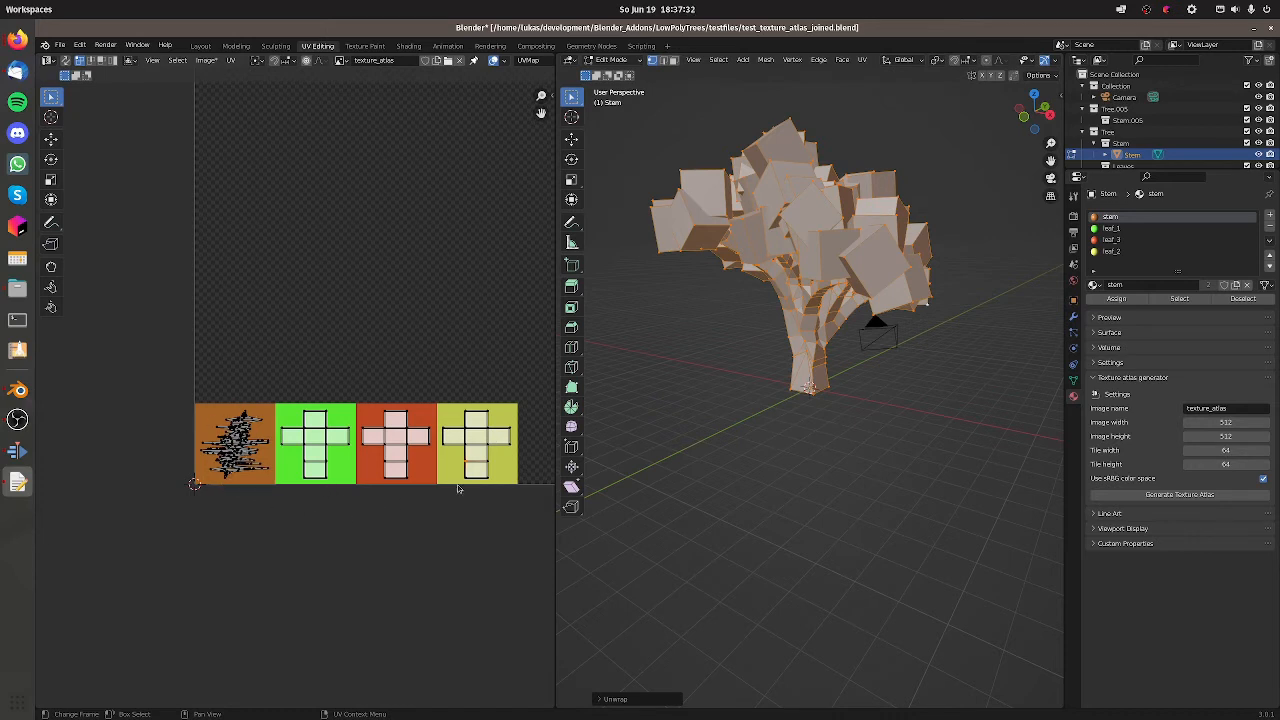
mouse_move(377, 501)
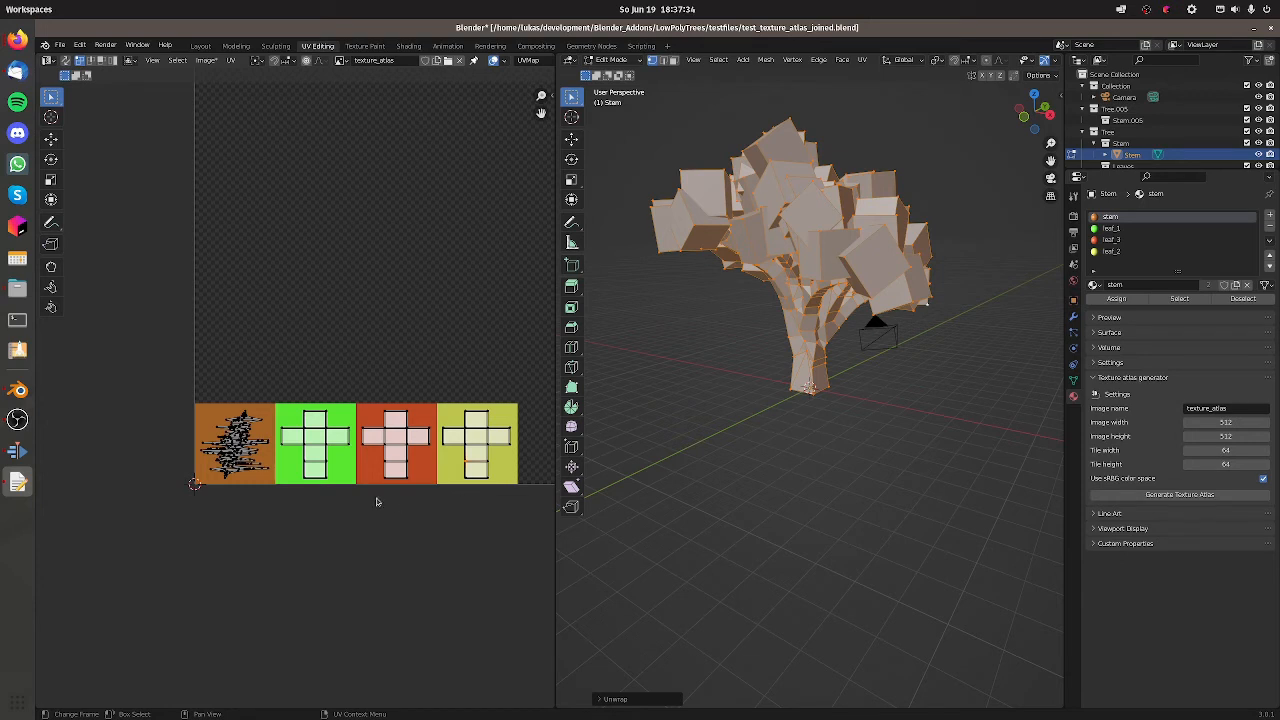
mouse_move(378, 501)
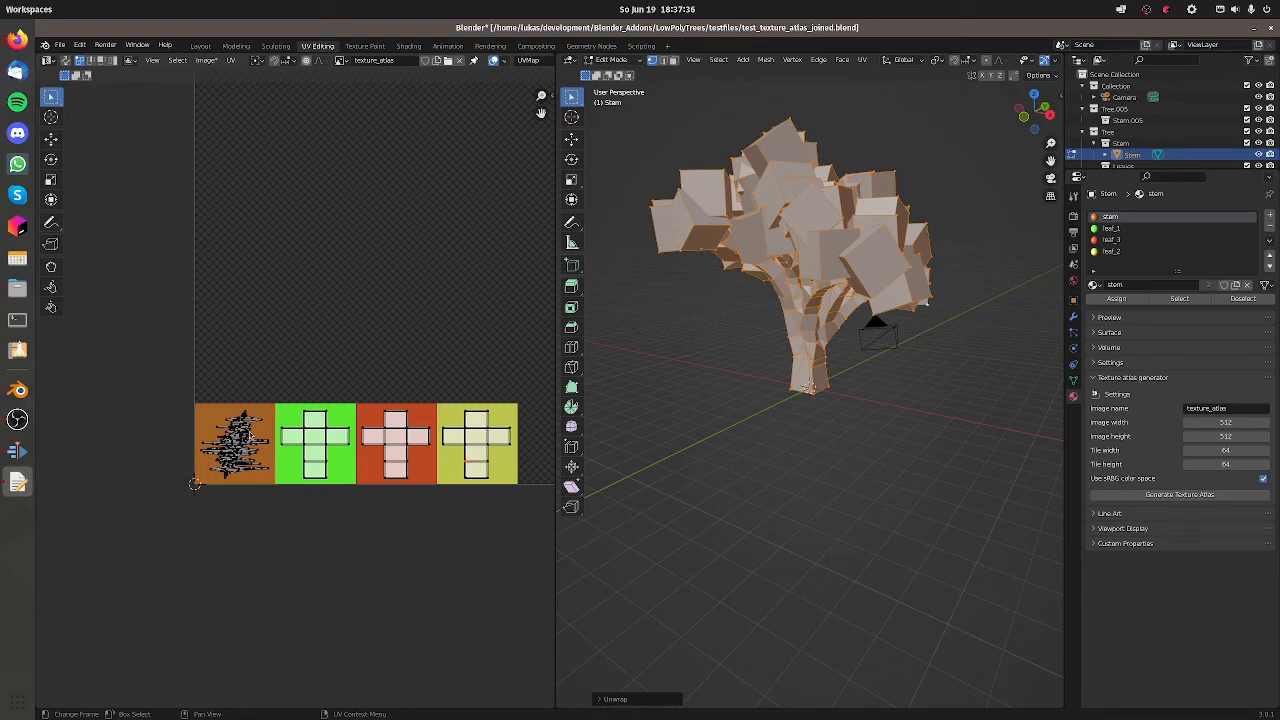
mouse_move(192, 470)
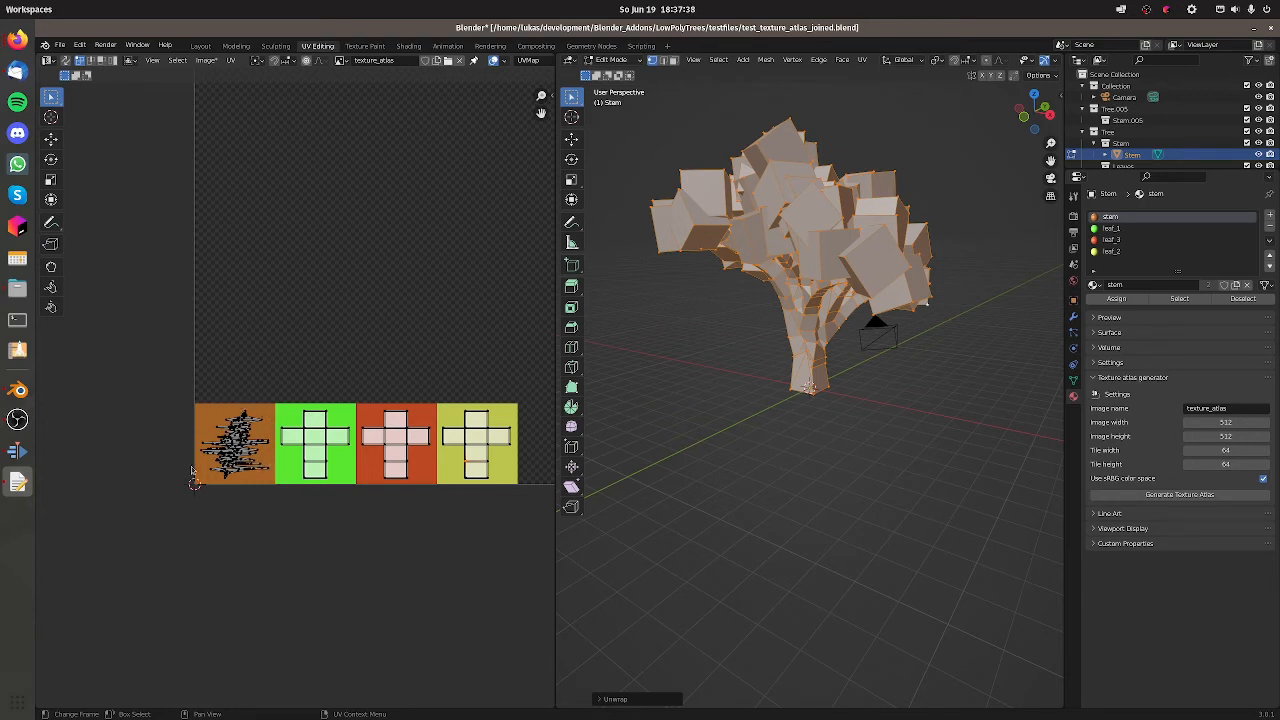
mouse_move(234, 501)
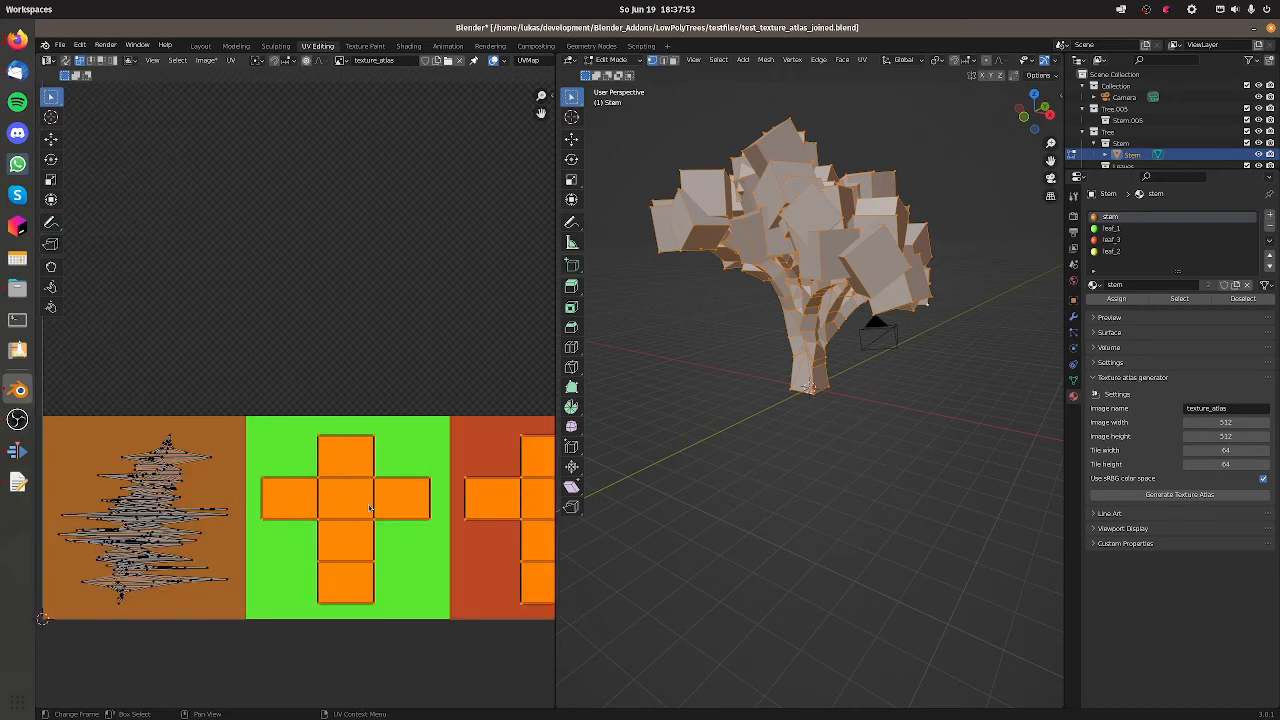
mouse_move(1177, 470)
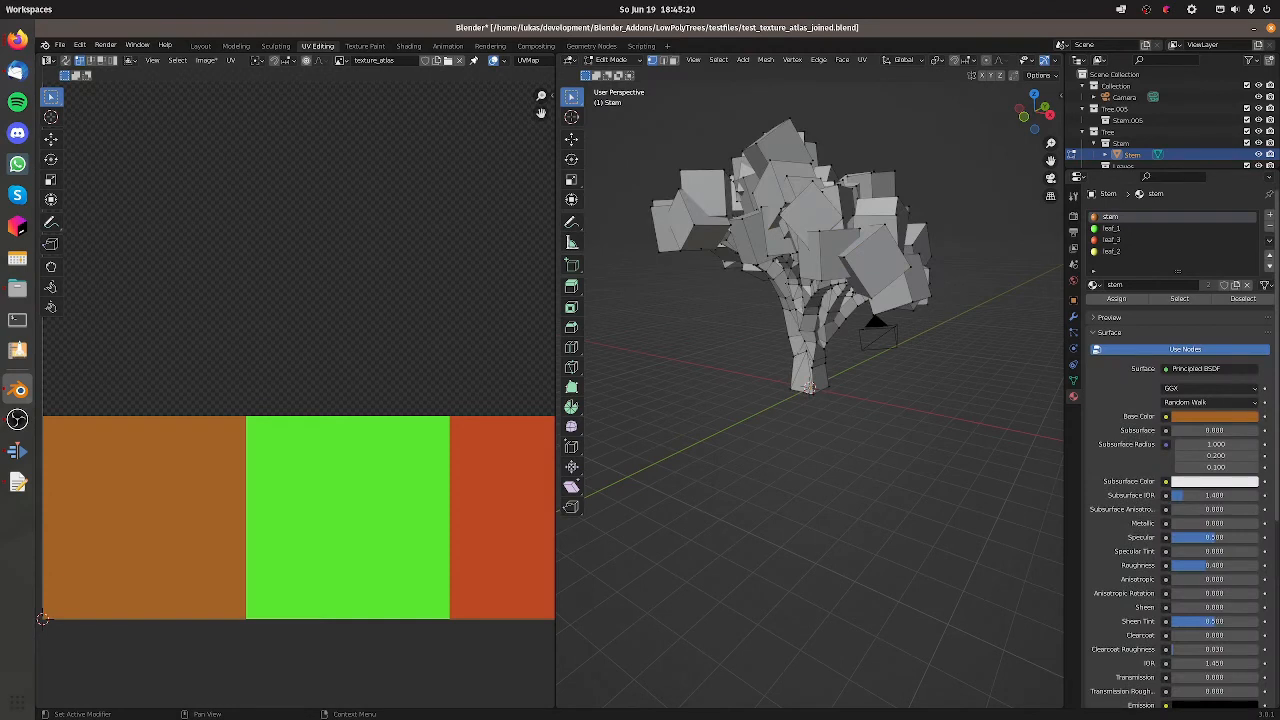
mouse_move(978, 372)
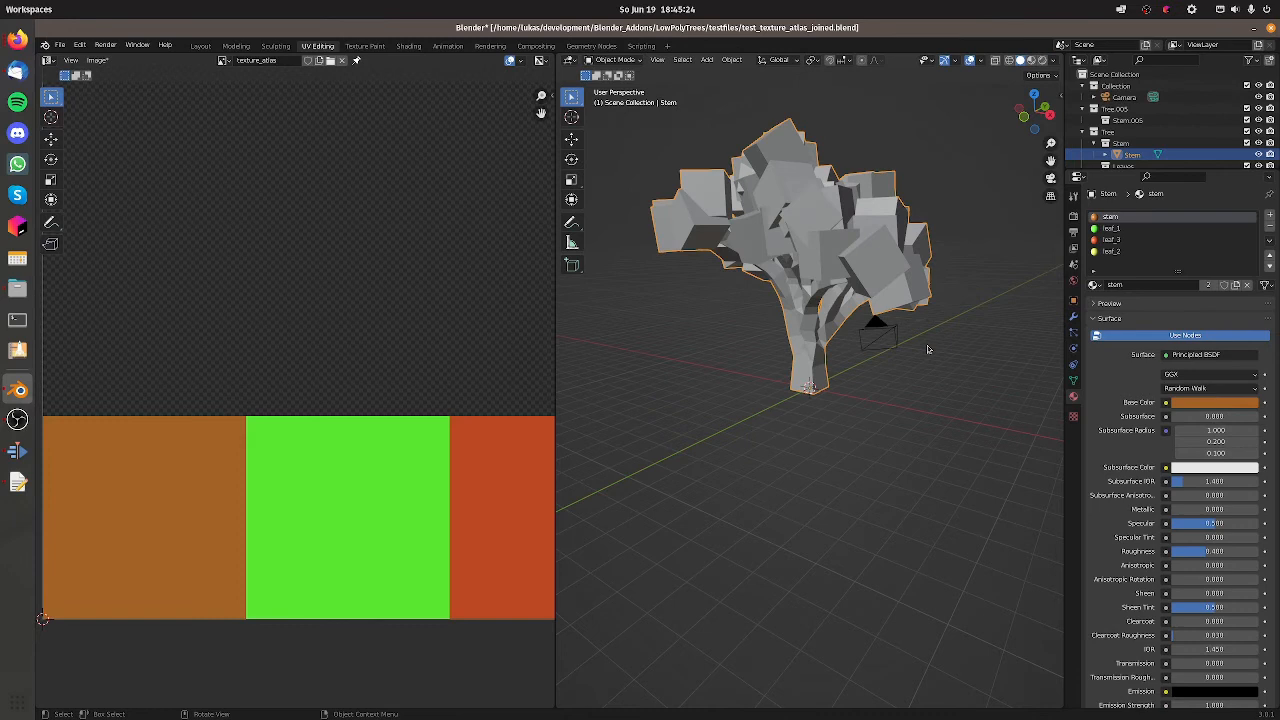
mouse_move(1022, 60)
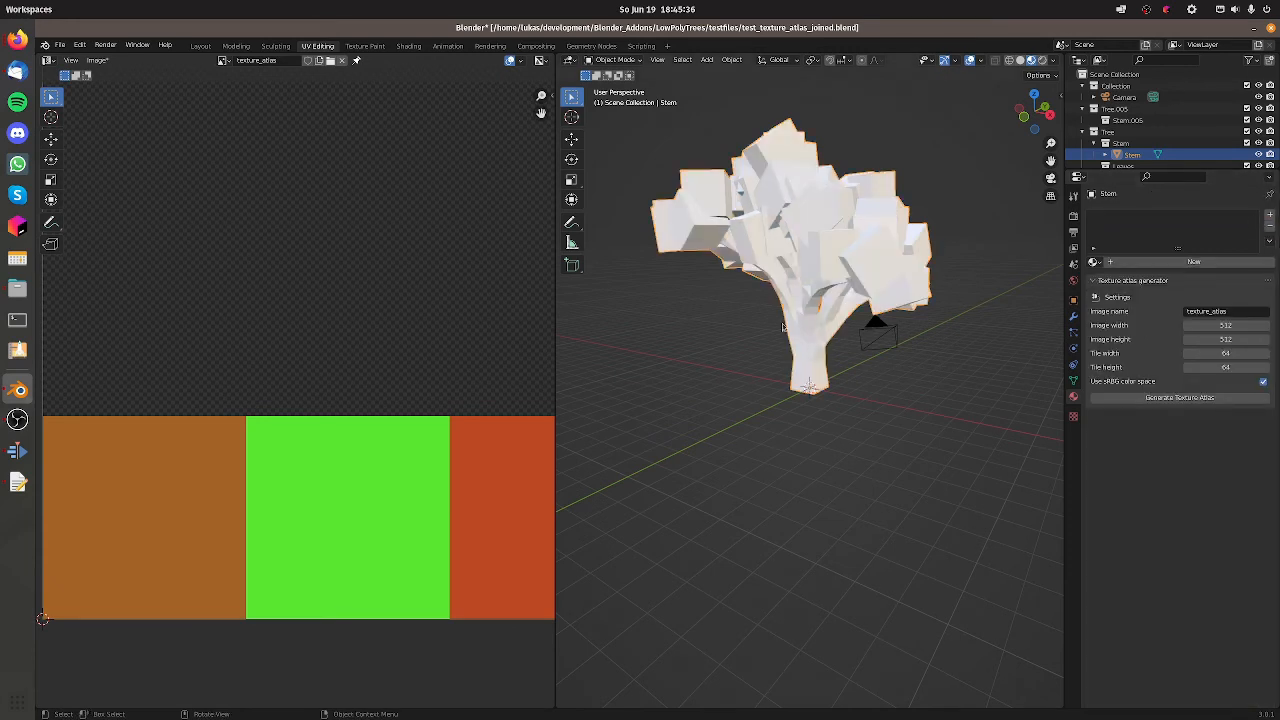
mouse_move(850, 237)
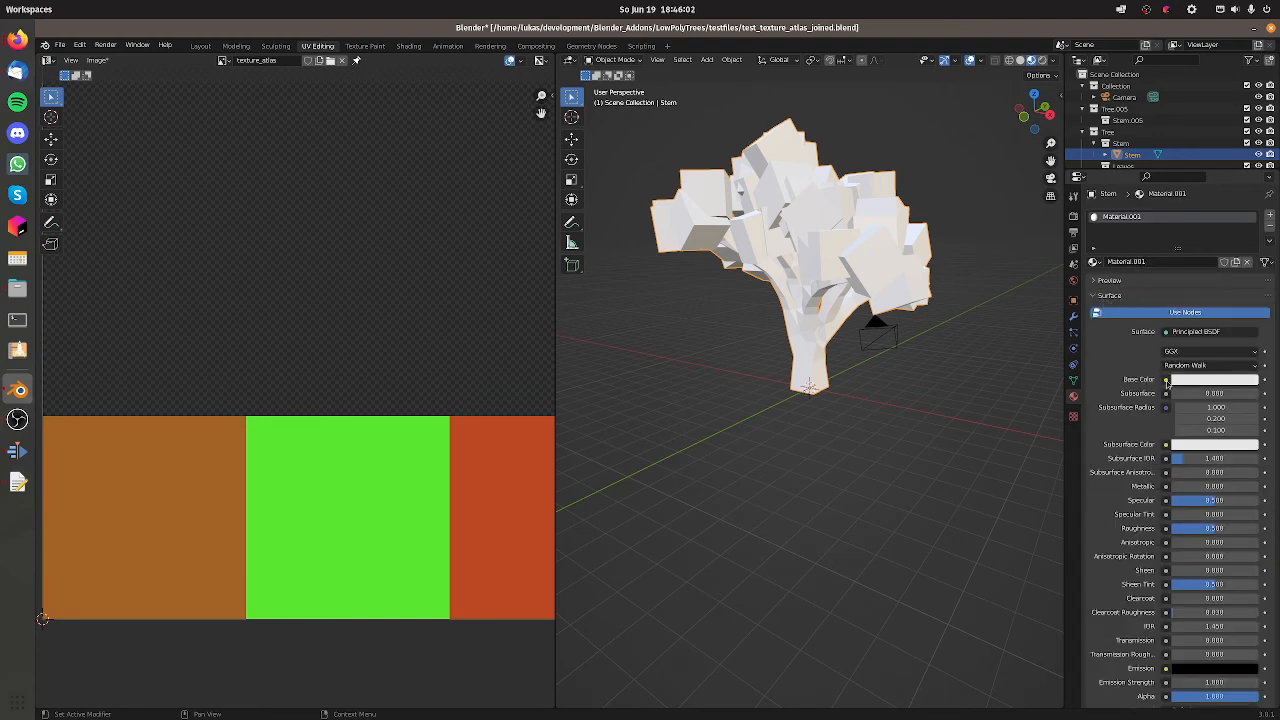
Feed the new material's Base Color with an Image Texture using texture_atlas
left_click(1166, 379)
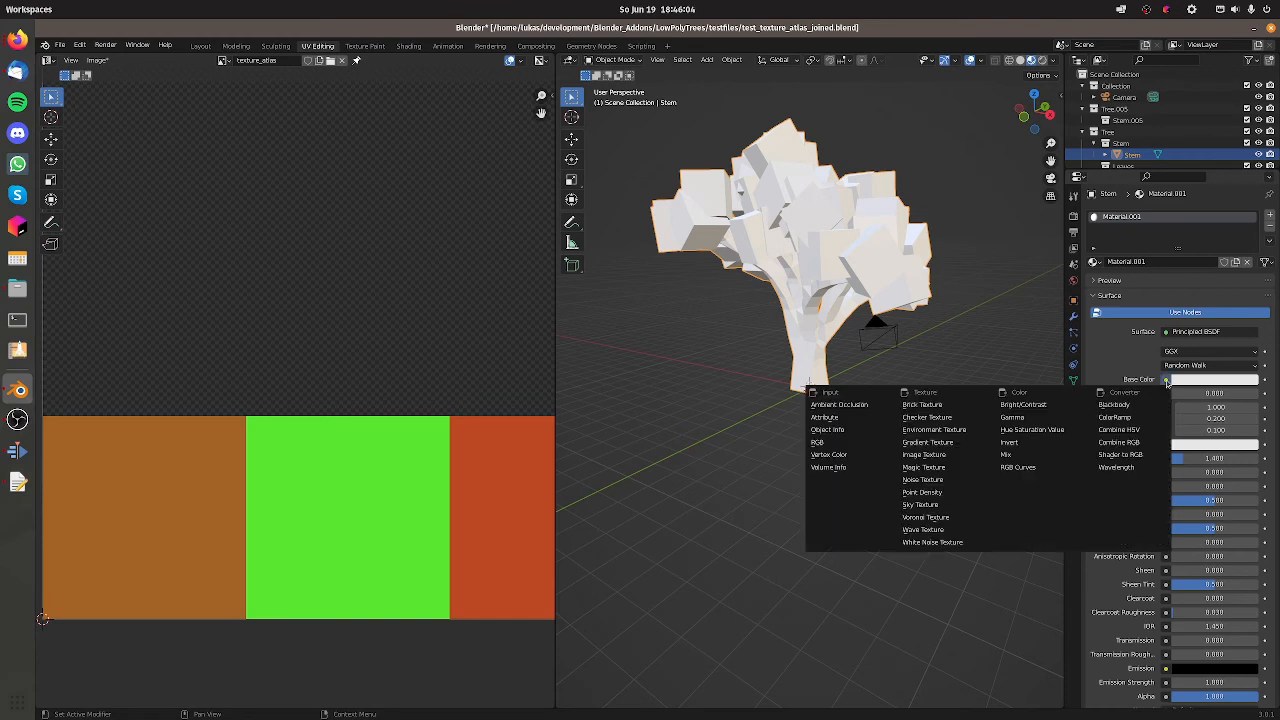
mouse_move(924, 454)
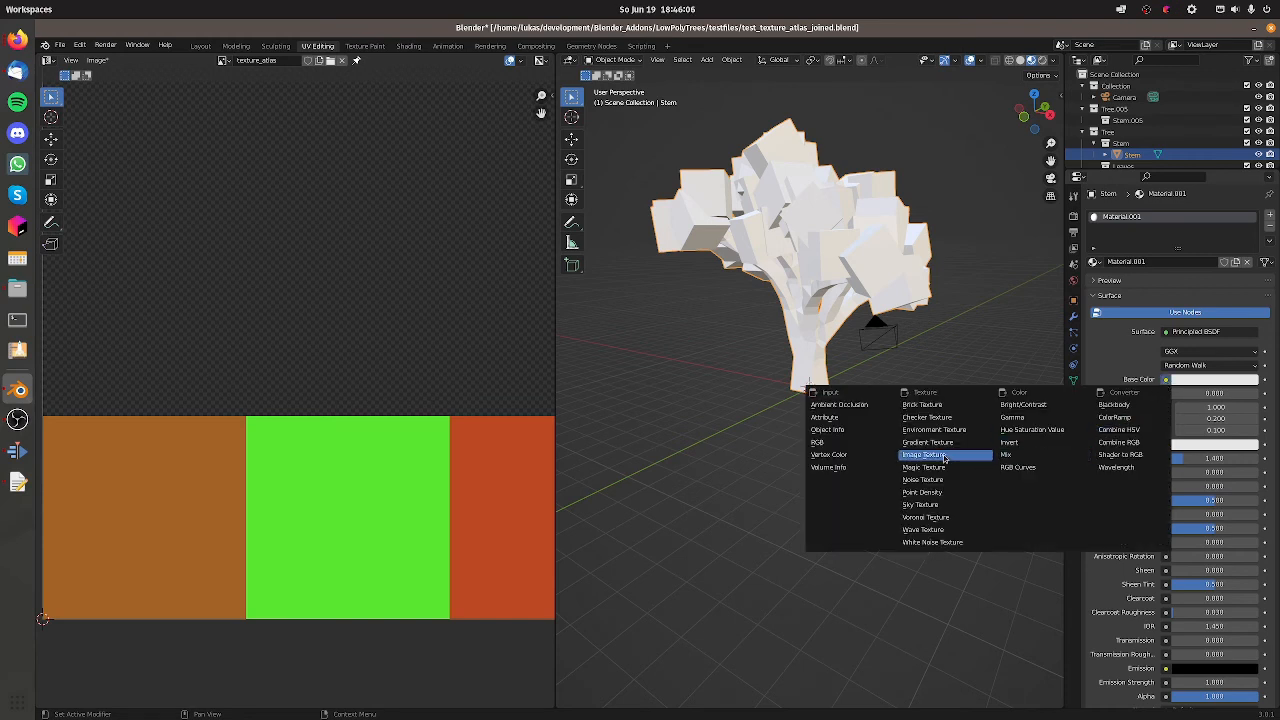
left_click(924, 455)
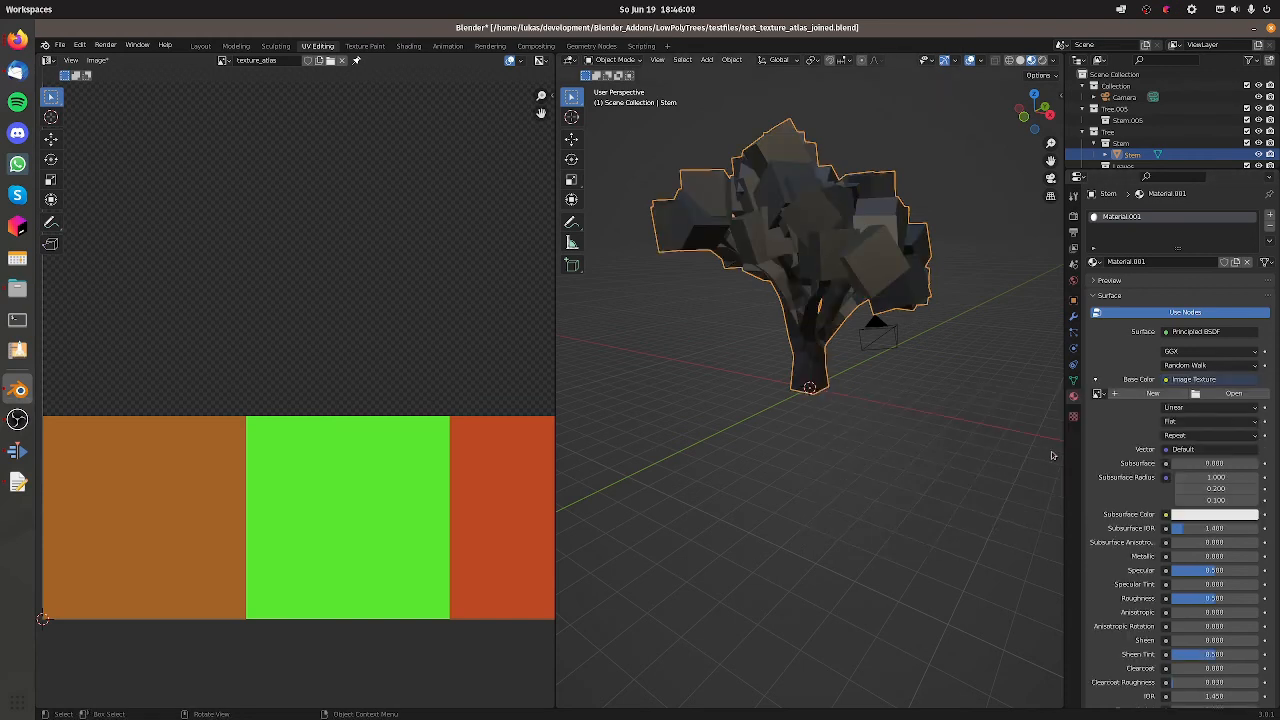
left_click(1100, 393)
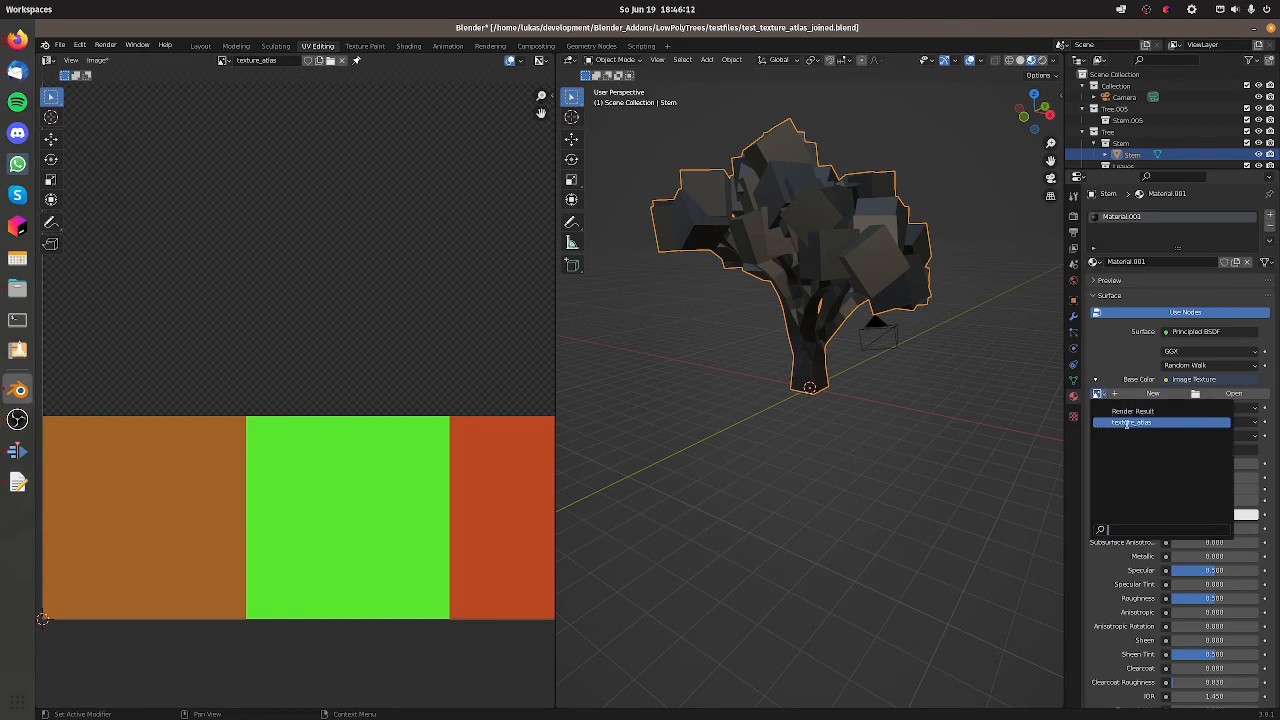
left_click(1131, 421)
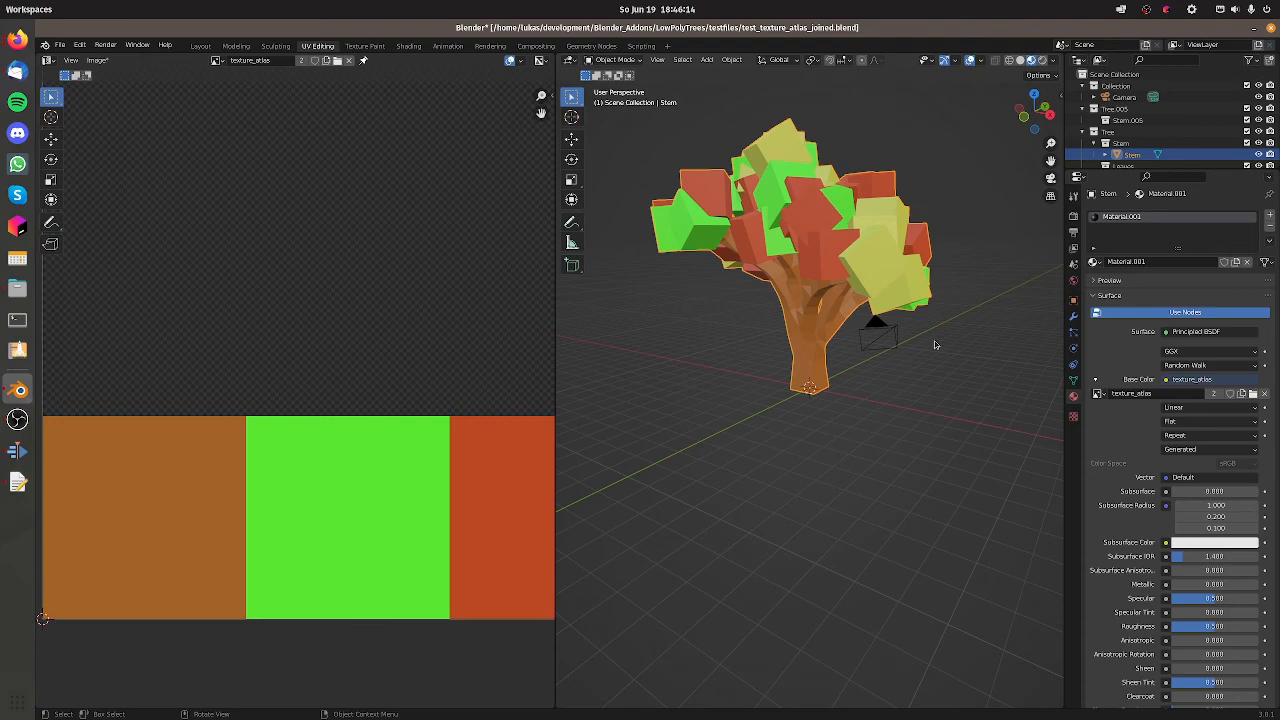